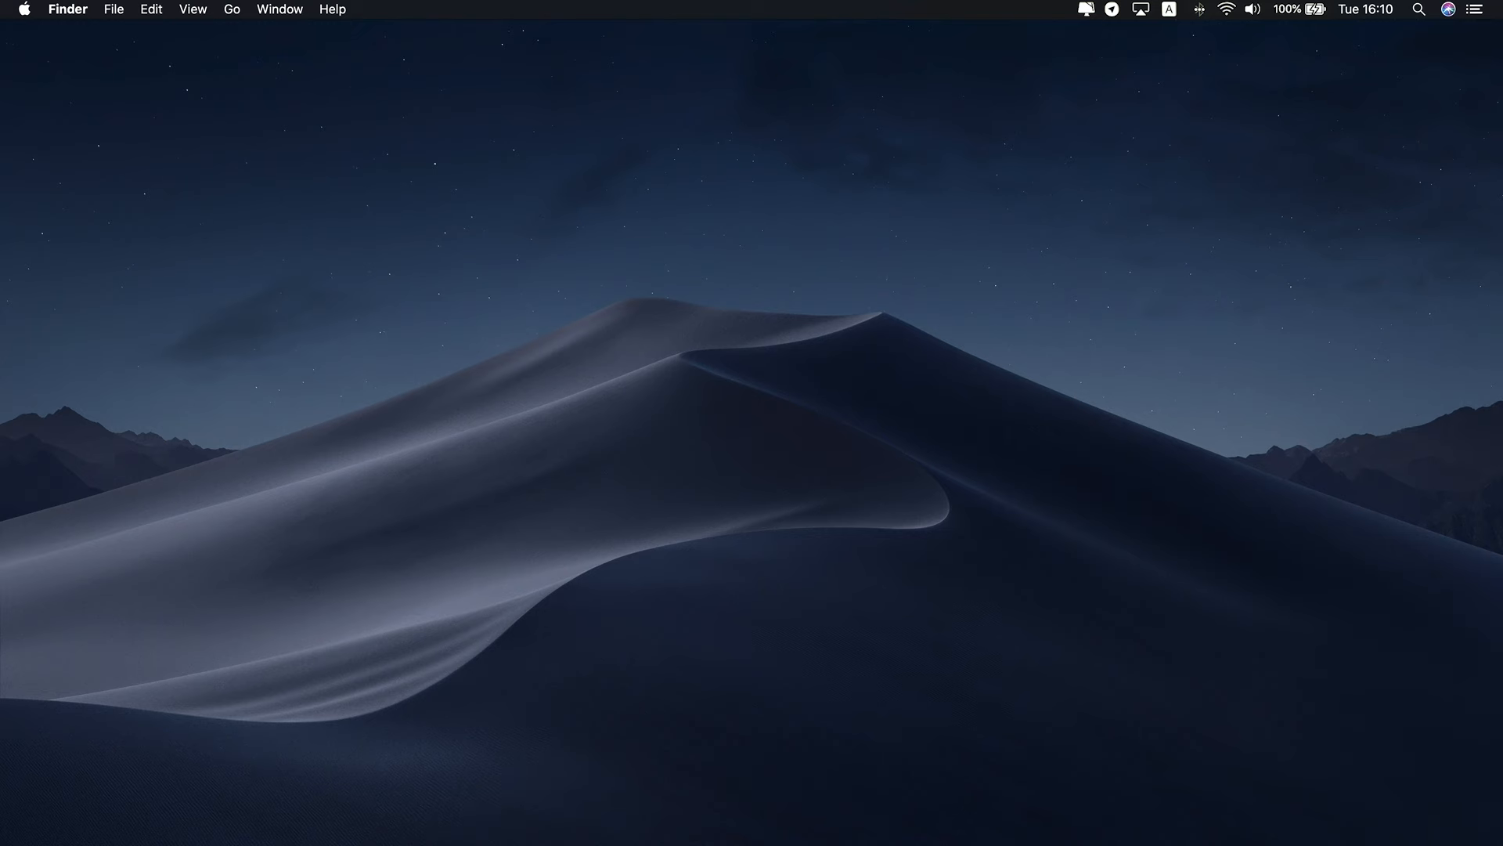
mouse_move(178, 270)
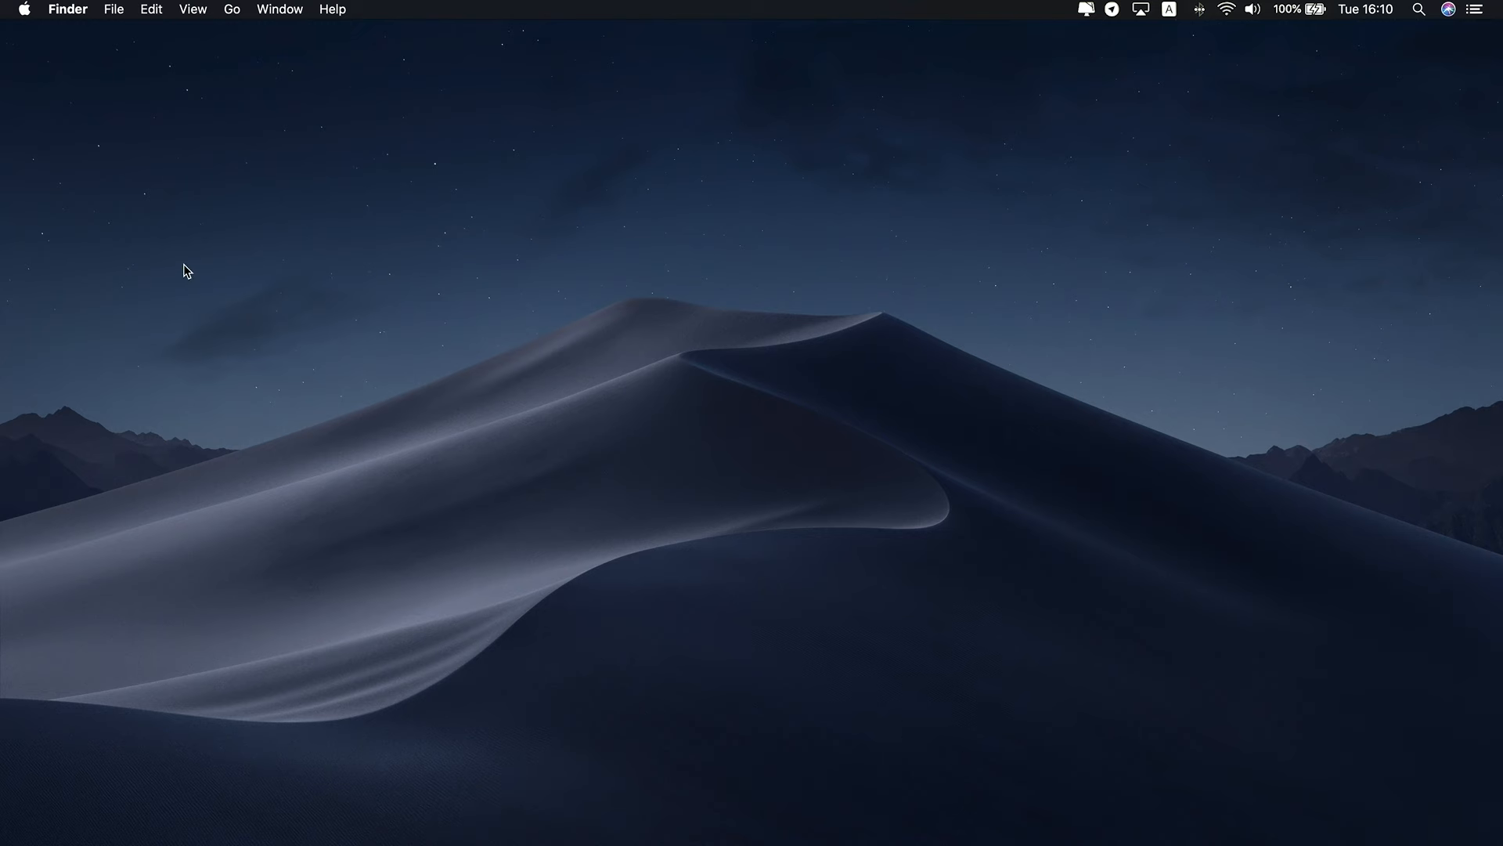
Step: Bring up storage management for Macintosh HD via About This Mac's Storage view
left_click(25, 8)
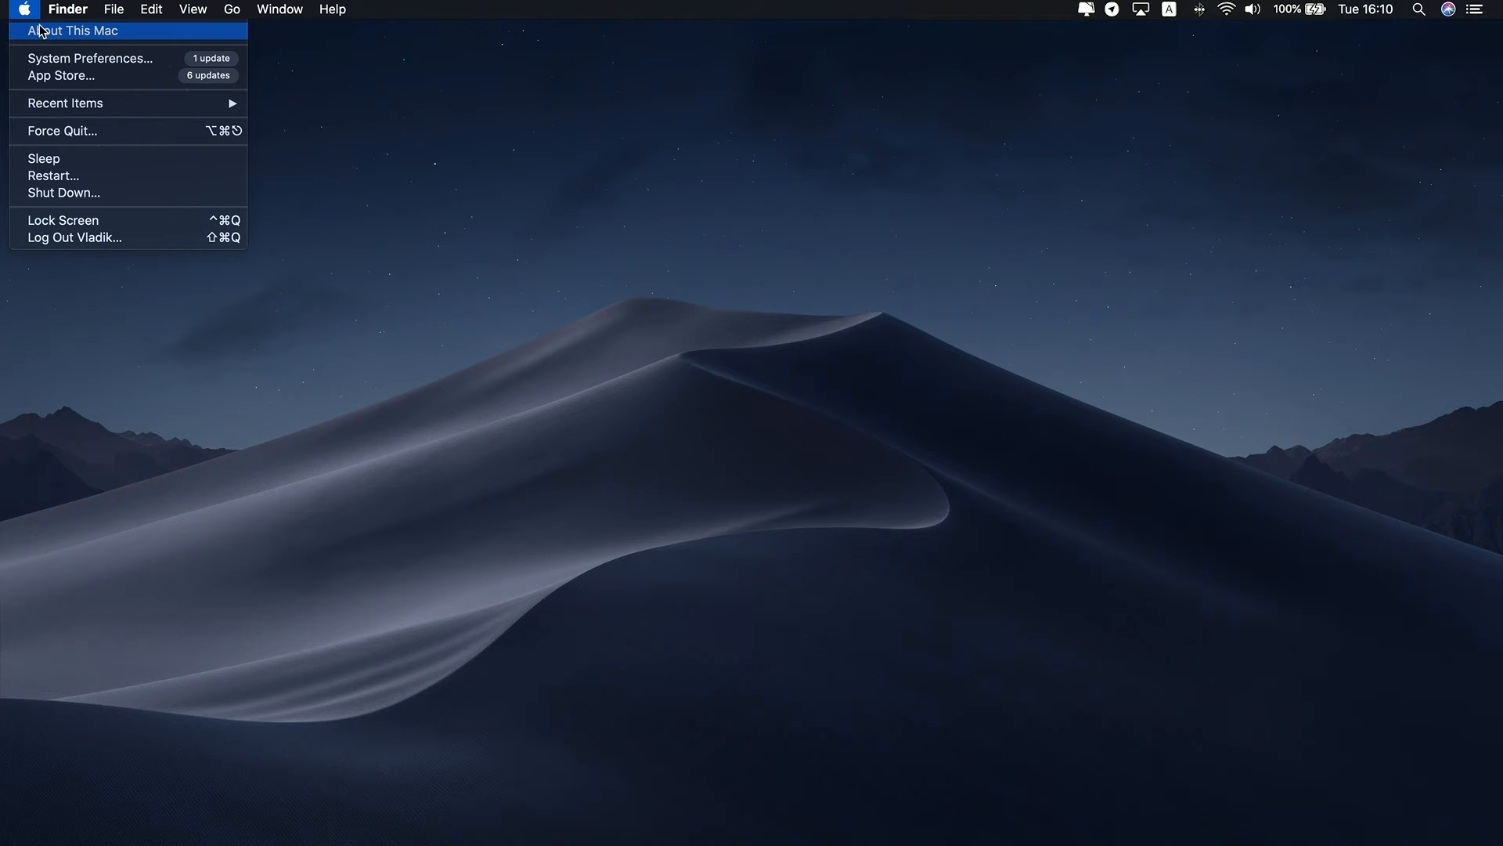
left_click(75, 31)
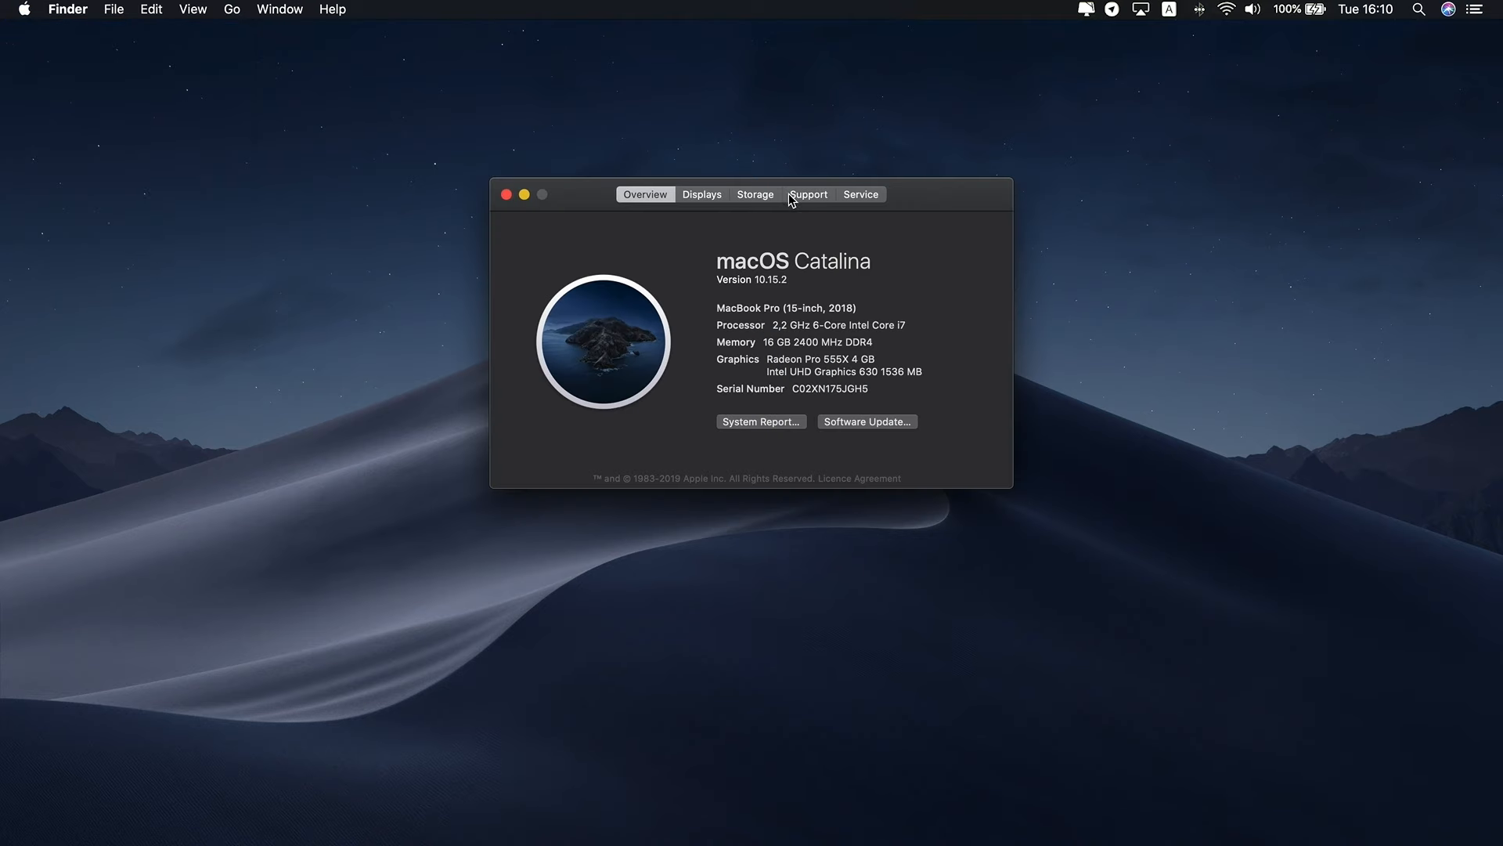
left_click(757, 194)
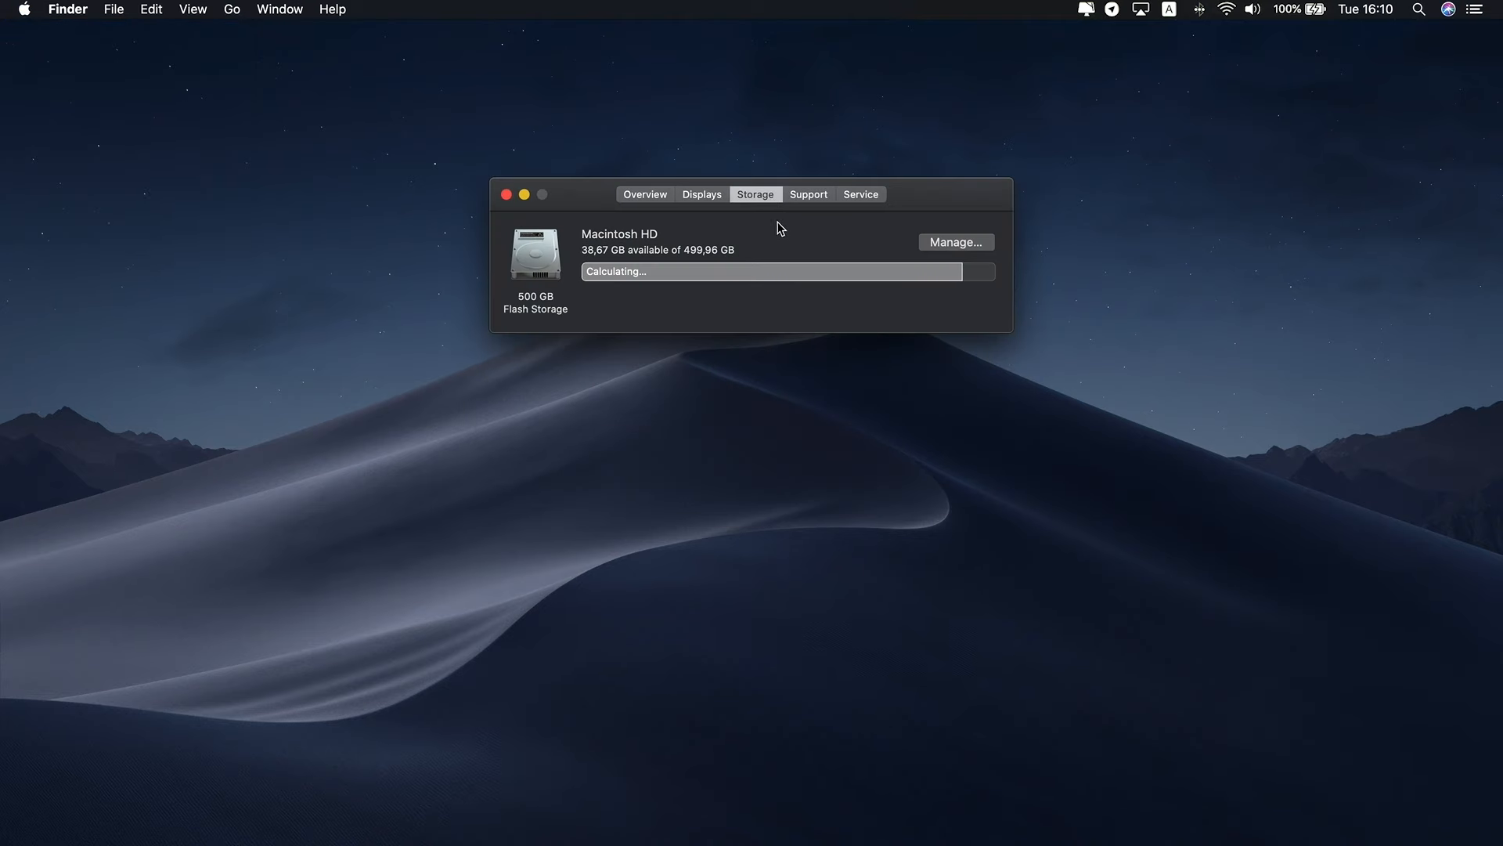
left_click(956, 241)
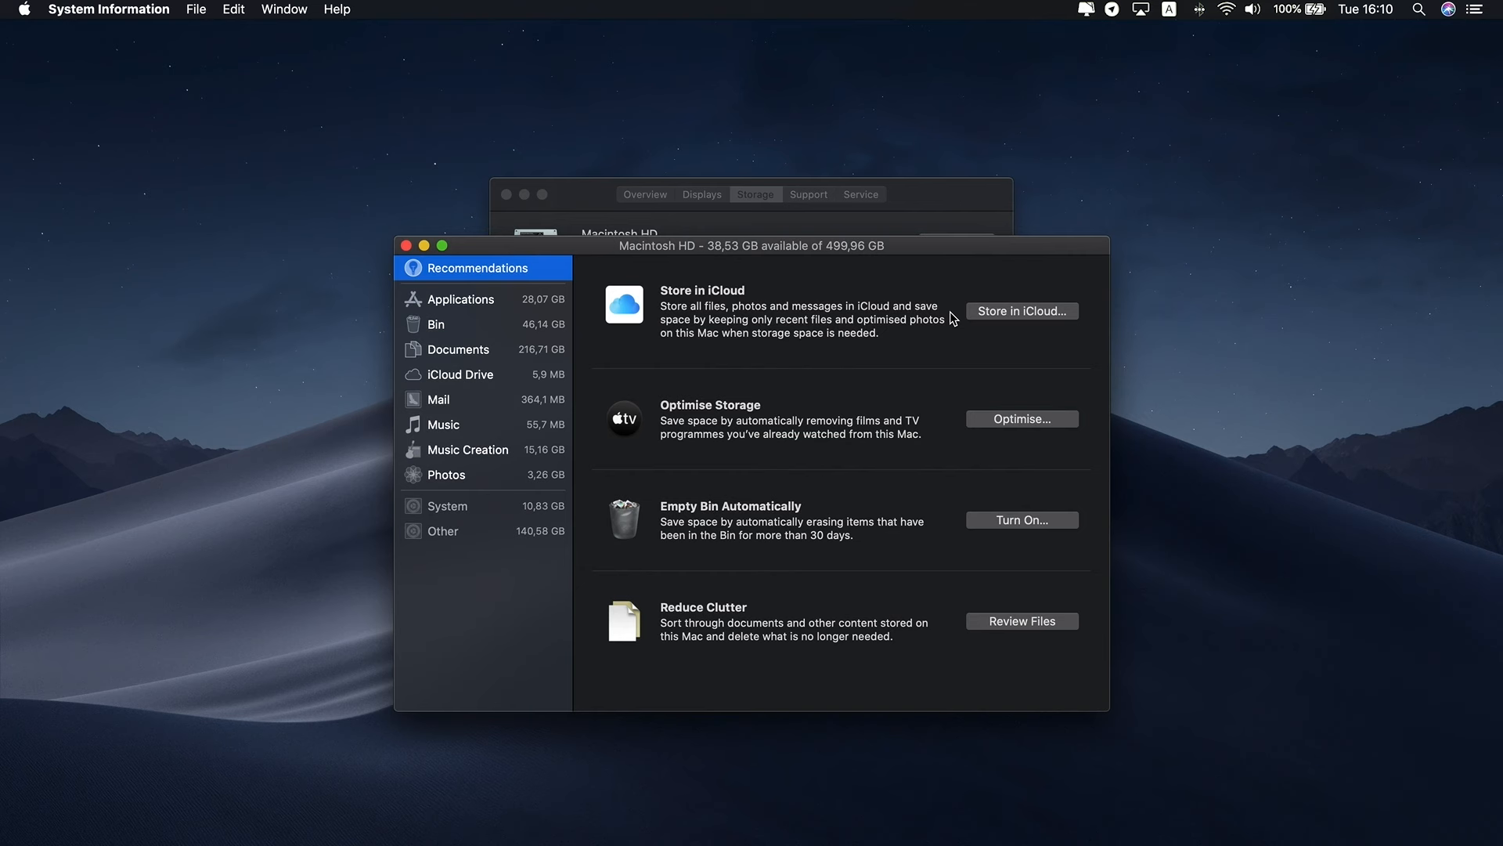
Step: Close the storage recommendations window, returning to the About This Mac Storage view
left_click(404, 244)
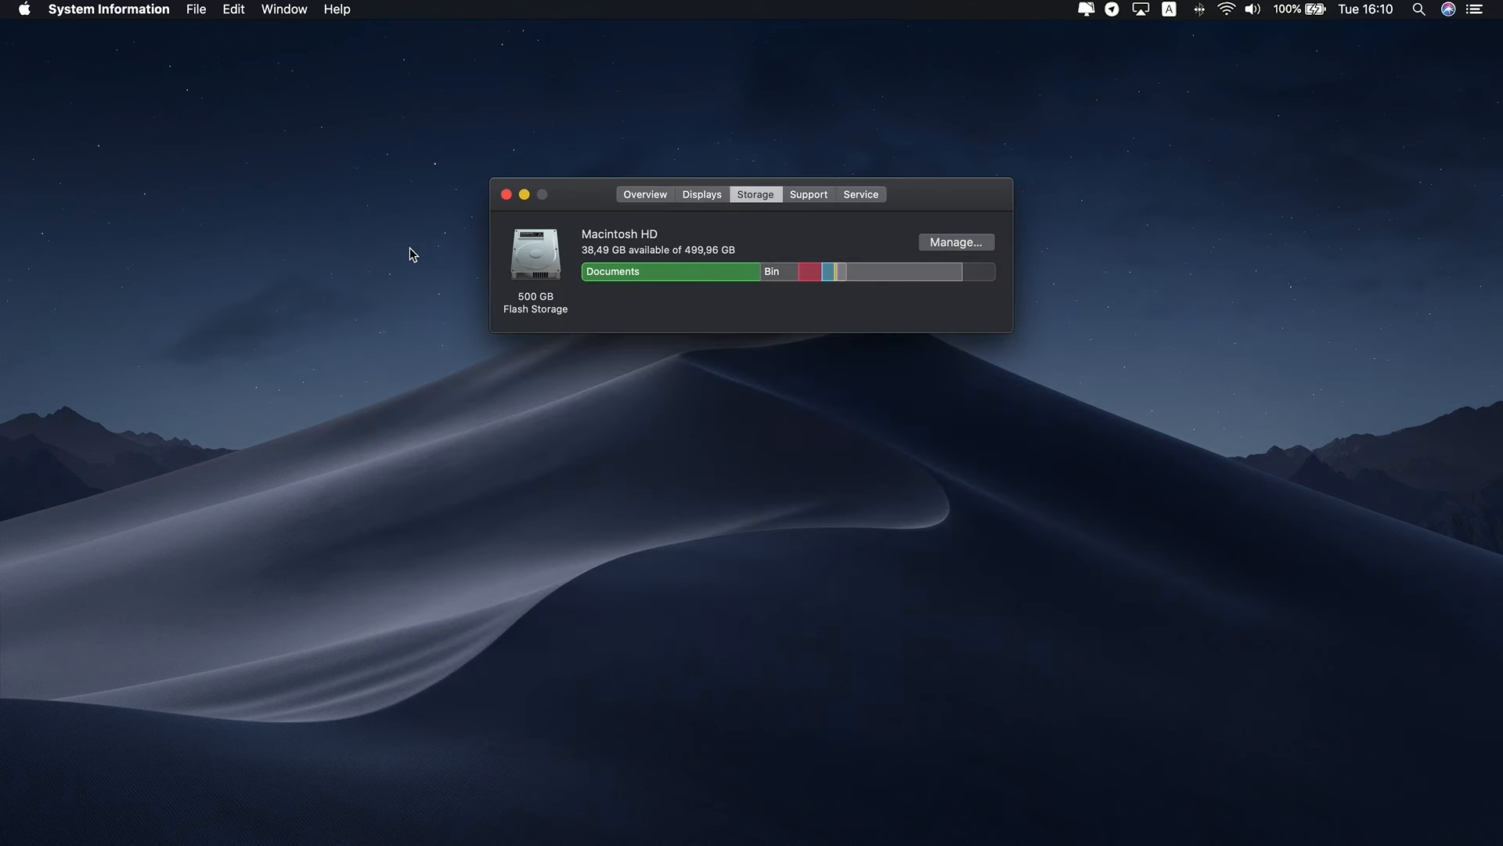
left_click(507, 194)
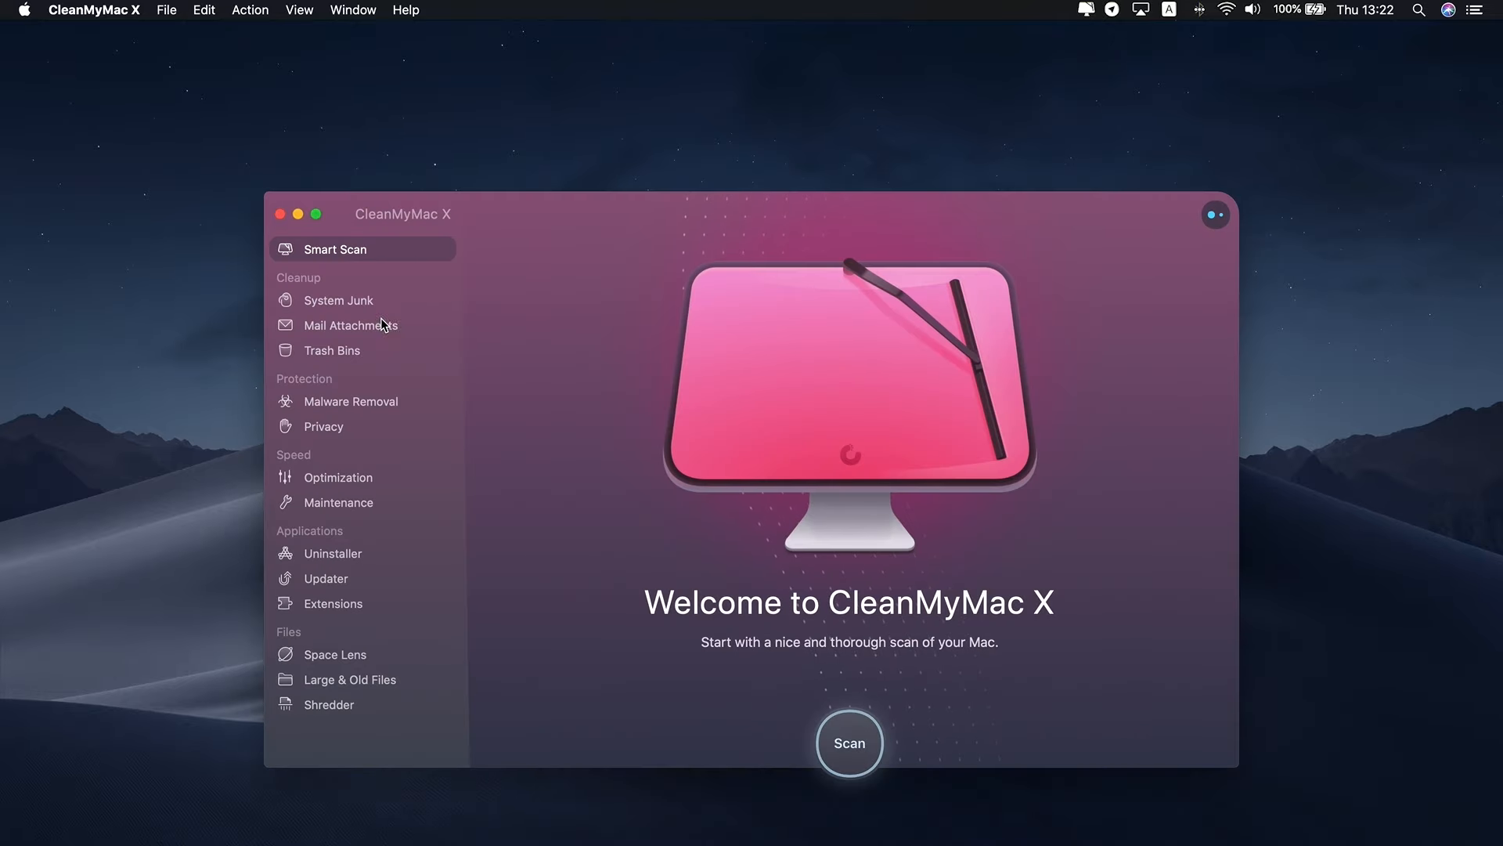
Step: Run a System Junk scan, finding 7,04 GB with 6,11 GB smart-selected
left_click(339, 299)
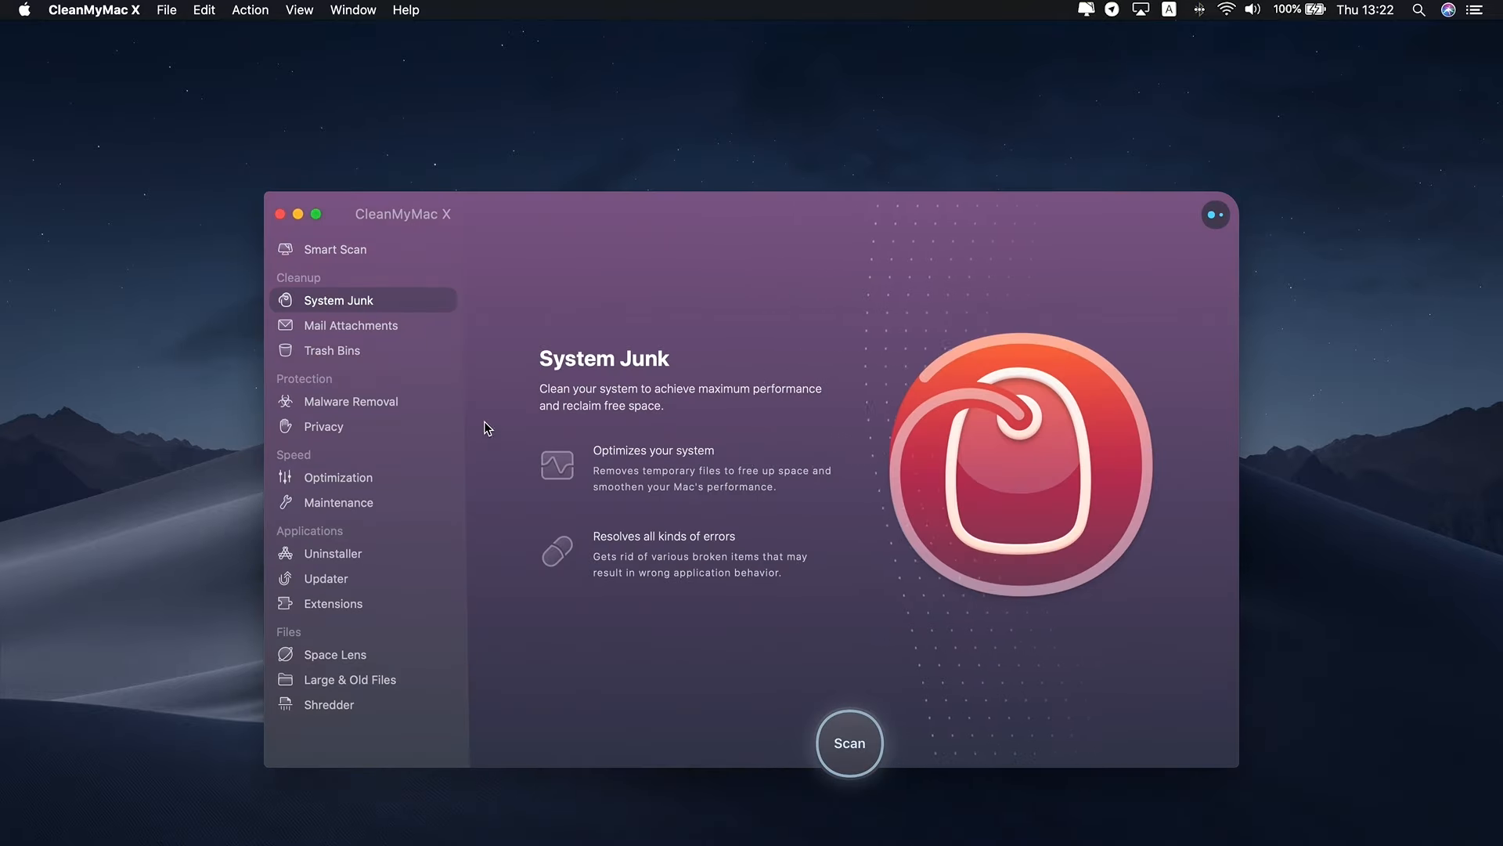
left_click(848, 742)
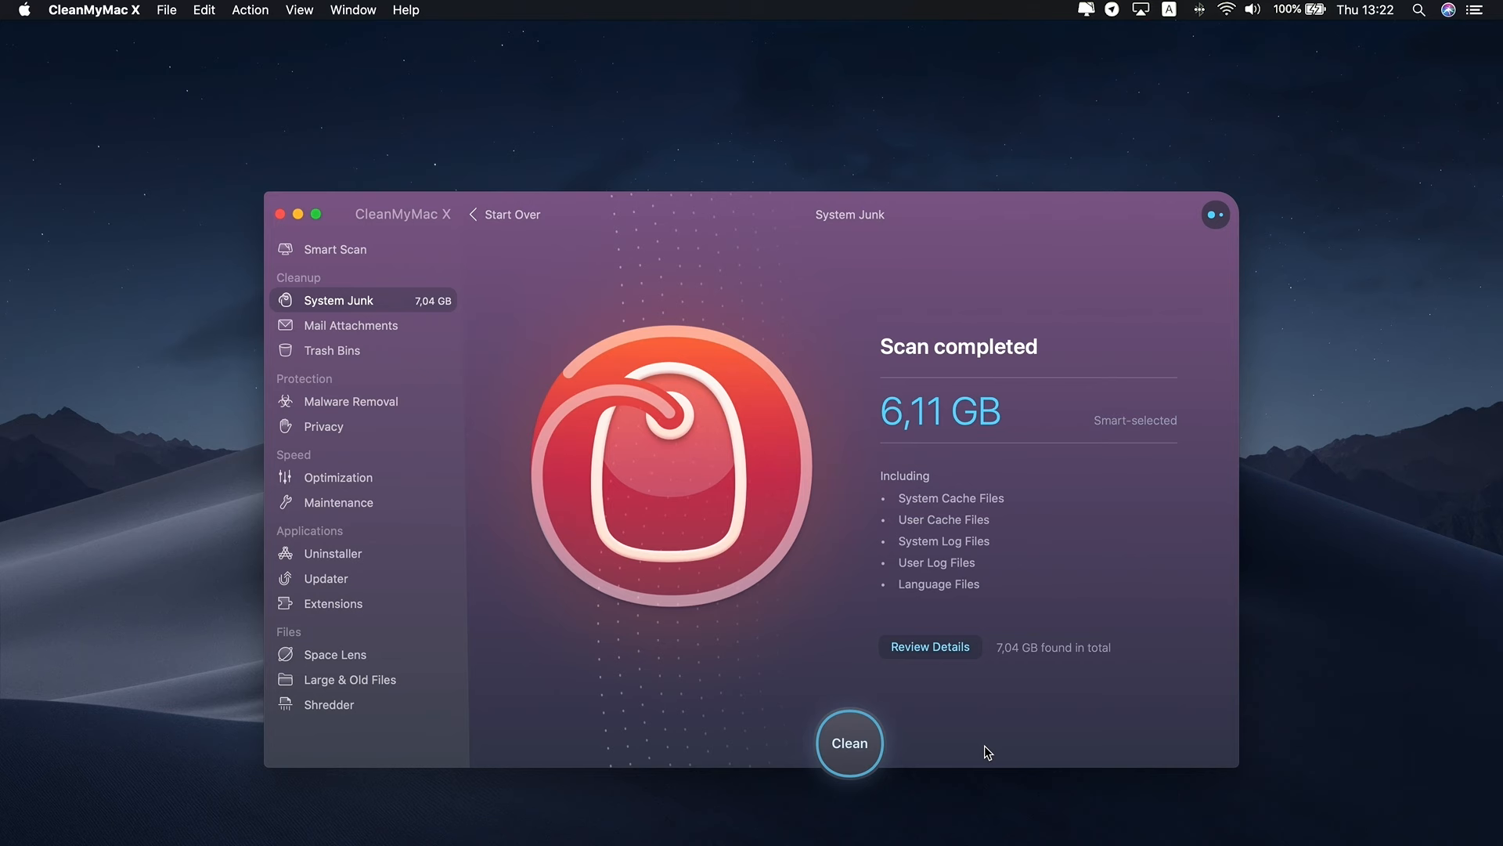
mouse_move(940, 661)
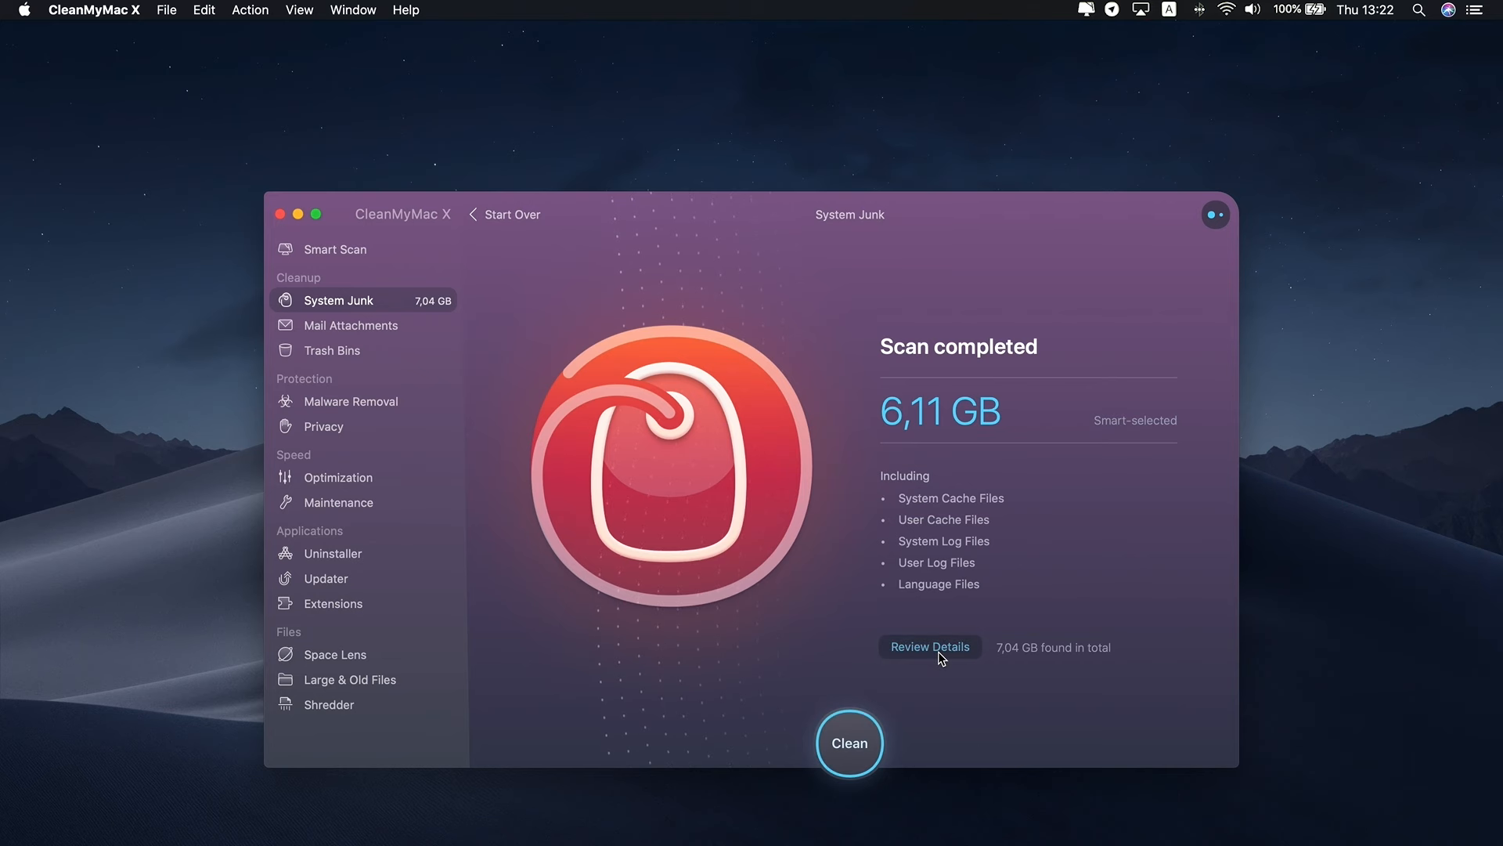
Step: Review the detailed junk category list and clean the selected 6,11 GB
left_click(931, 647)
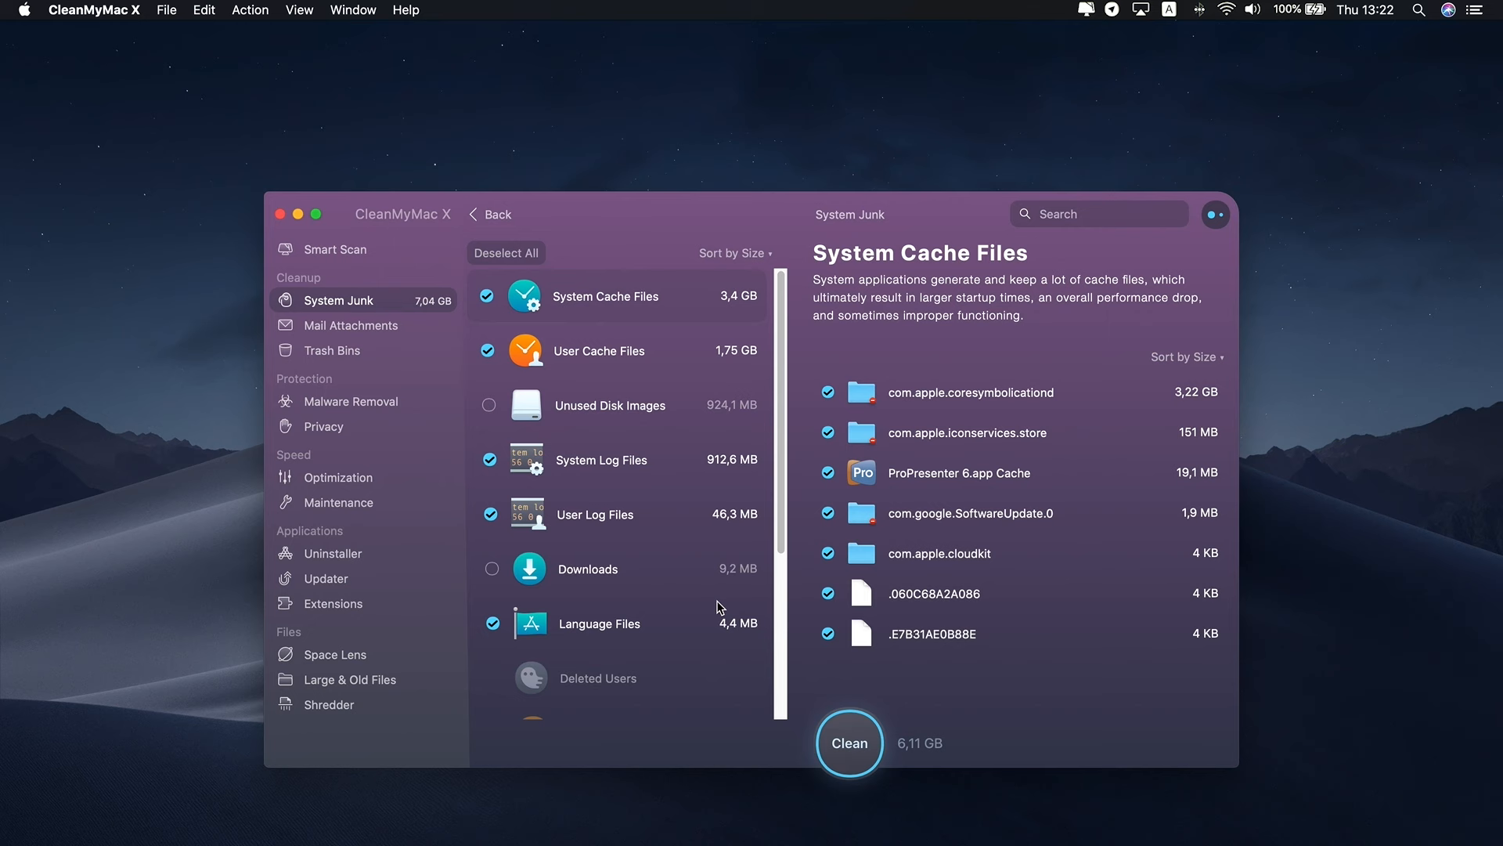
scroll("down", 3)
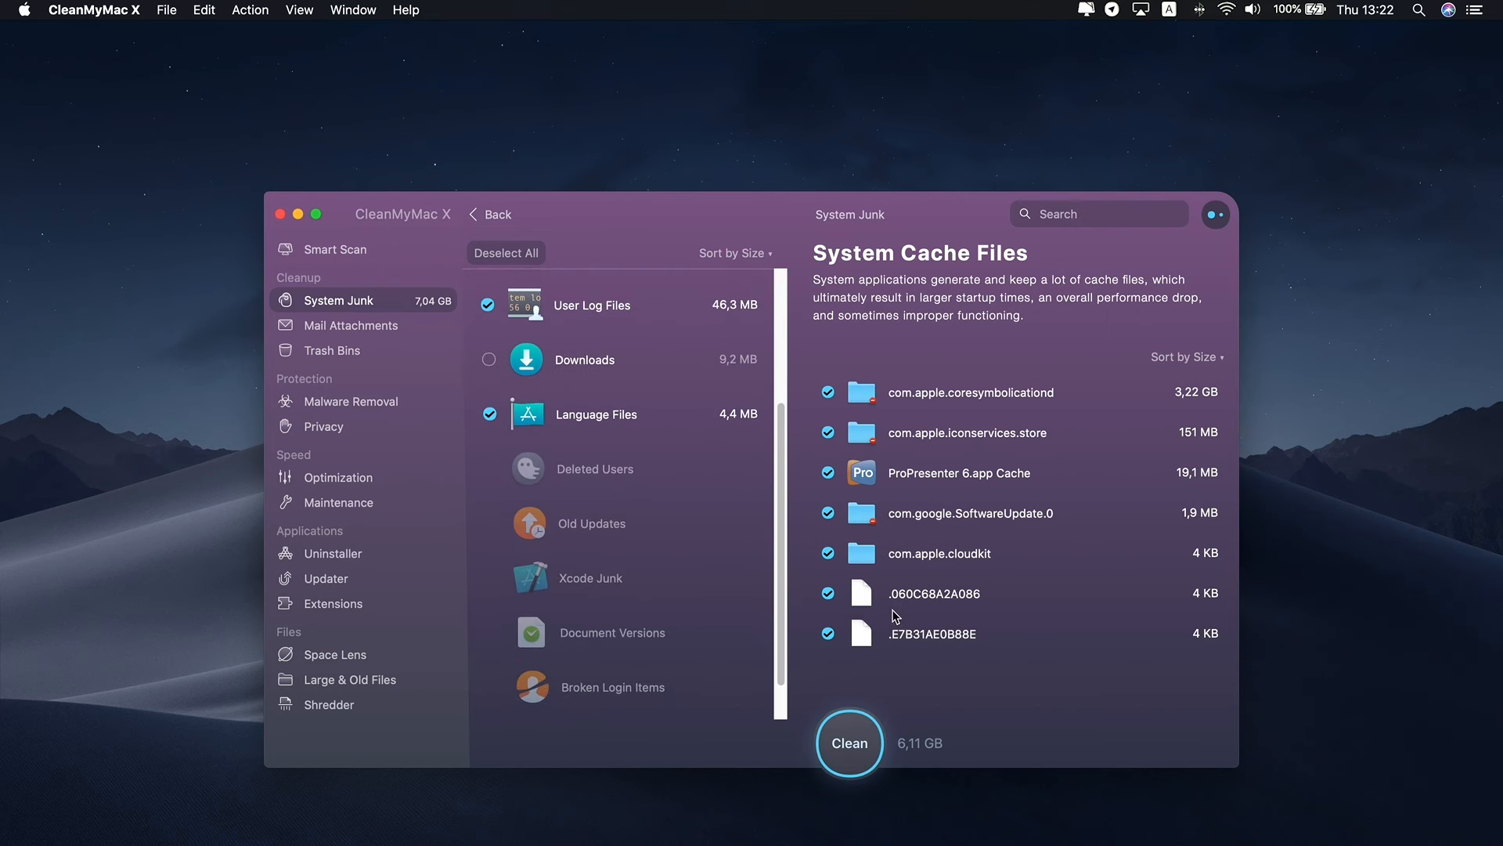
mouse_move(888, 618)
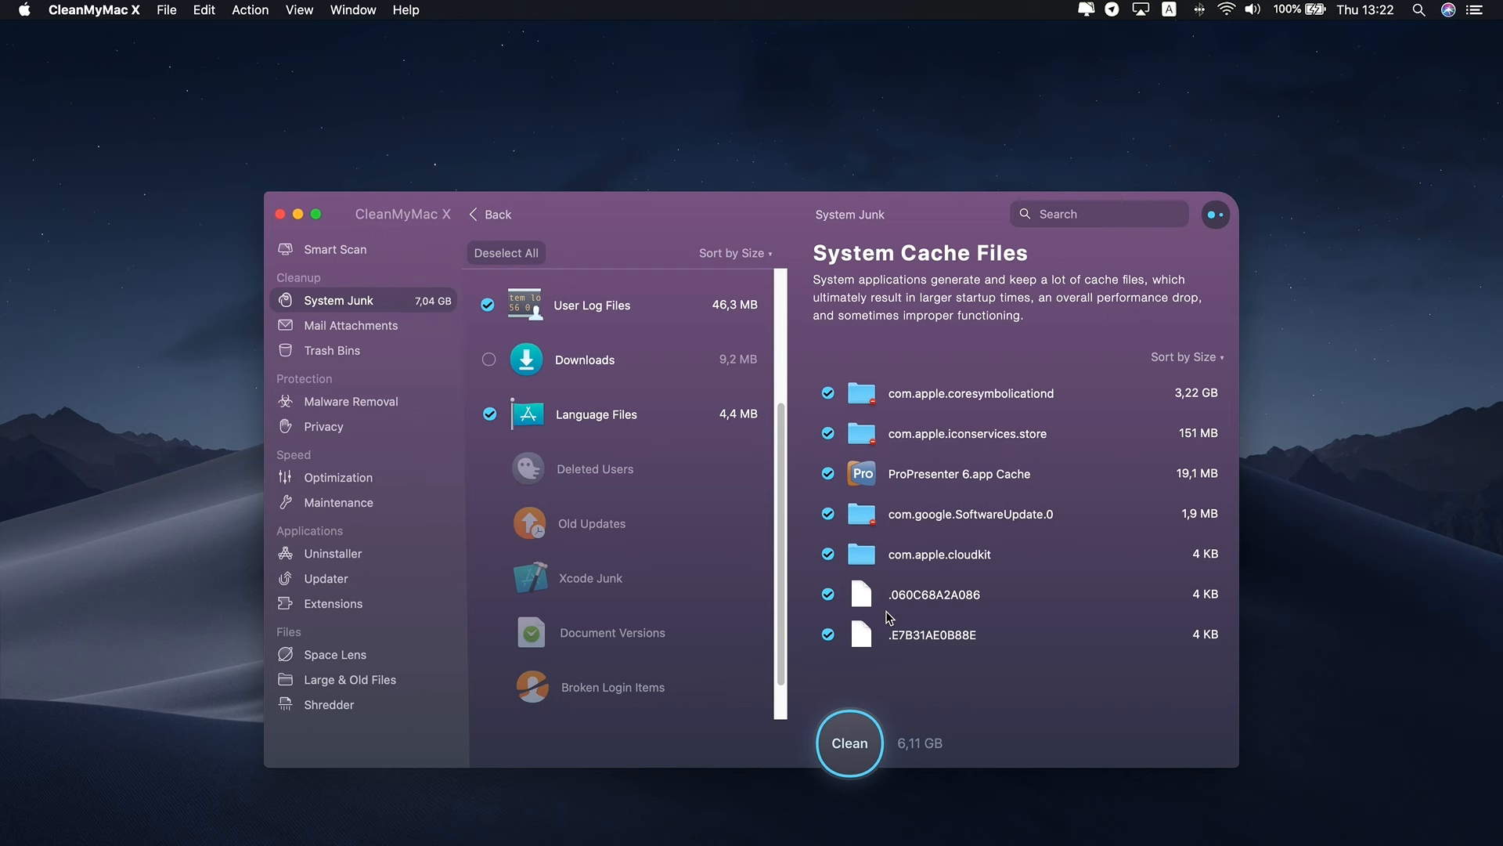
mouse_move(961, 745)
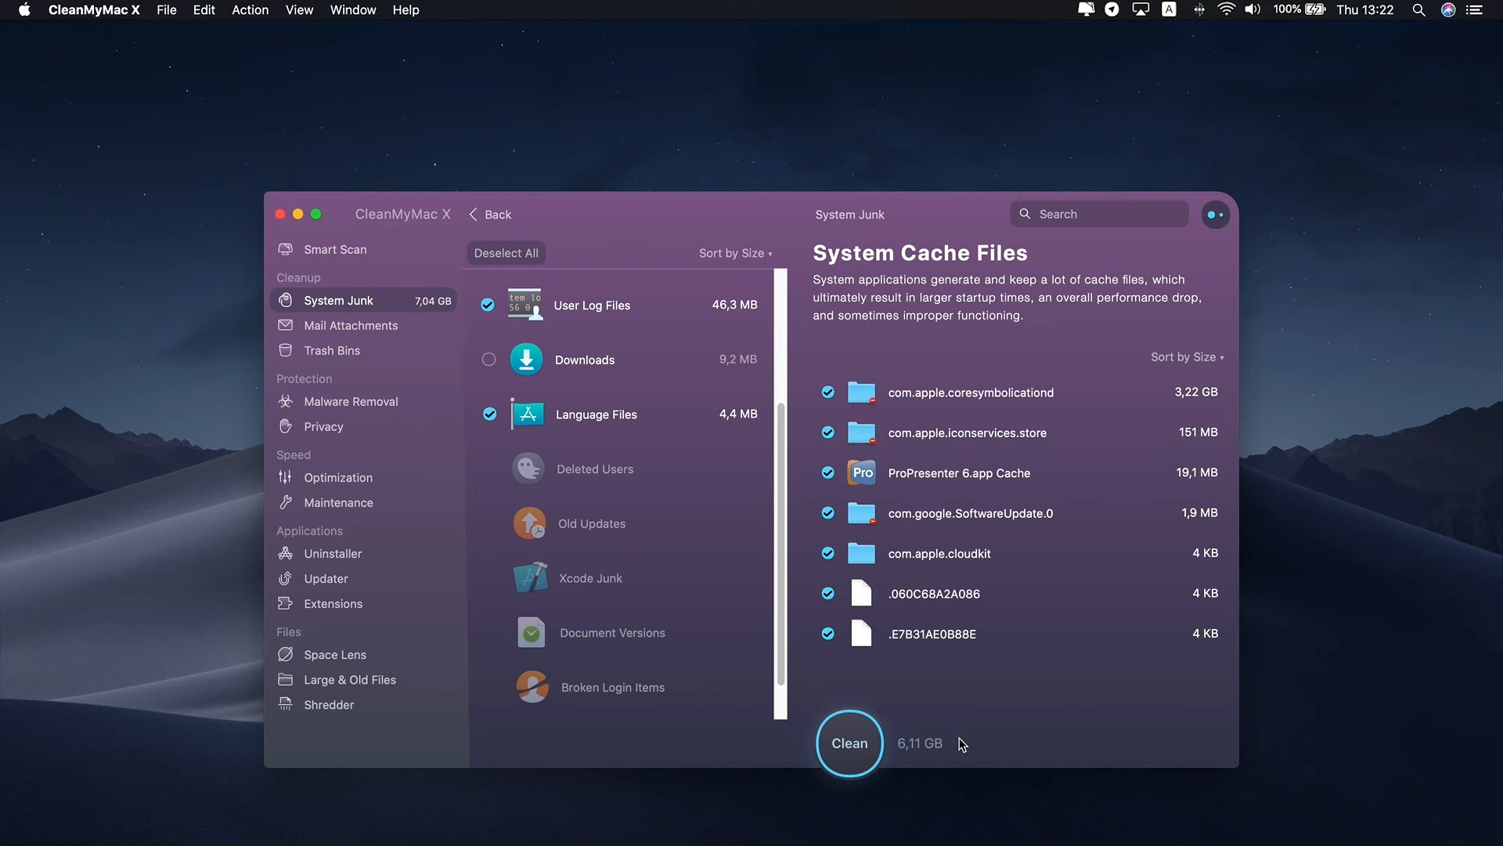
left_click(849, 743)
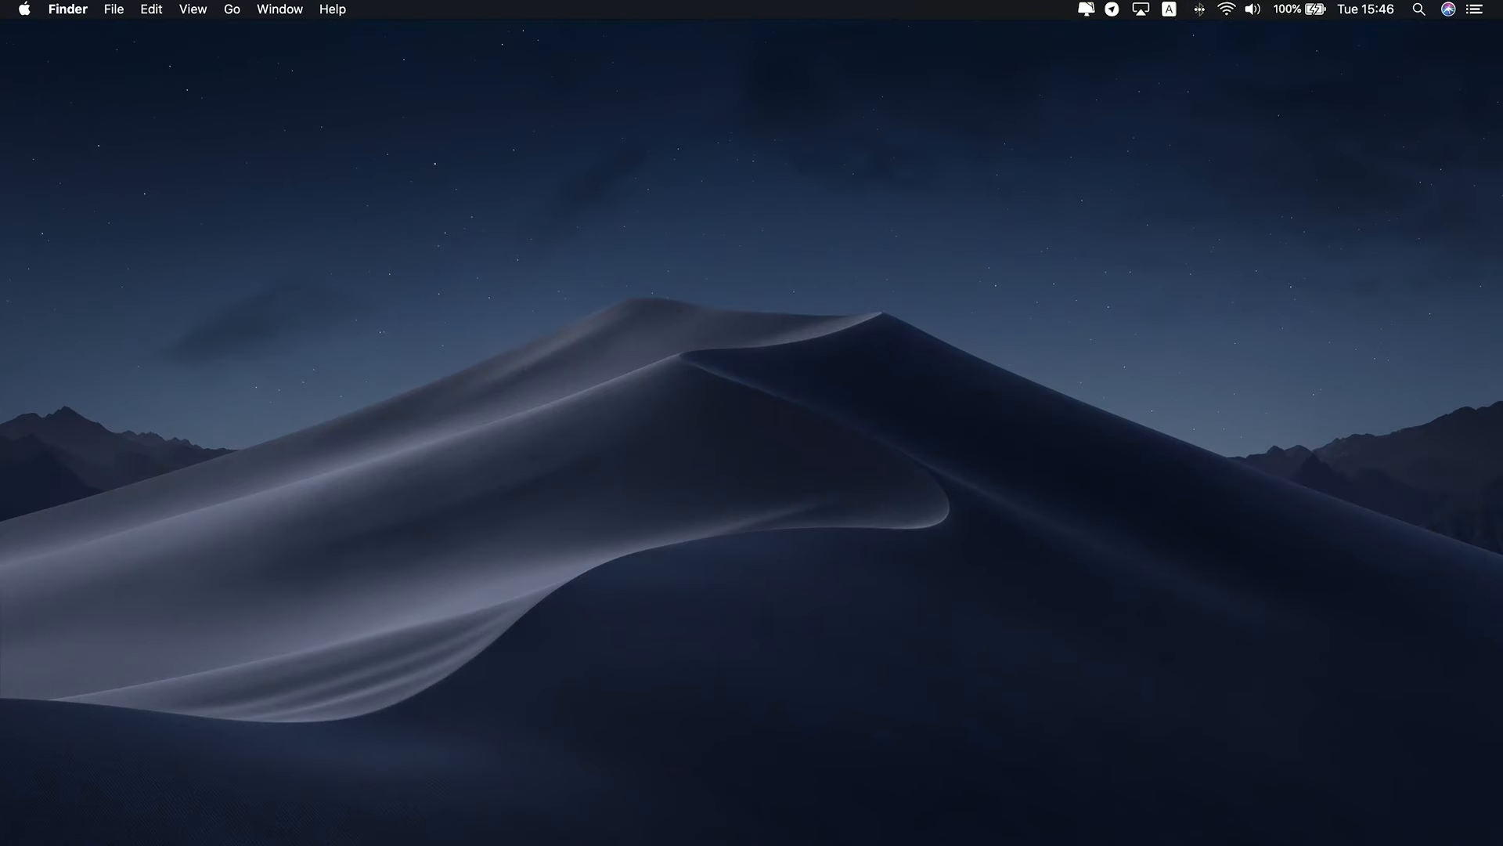
mouse_move(915, 771)
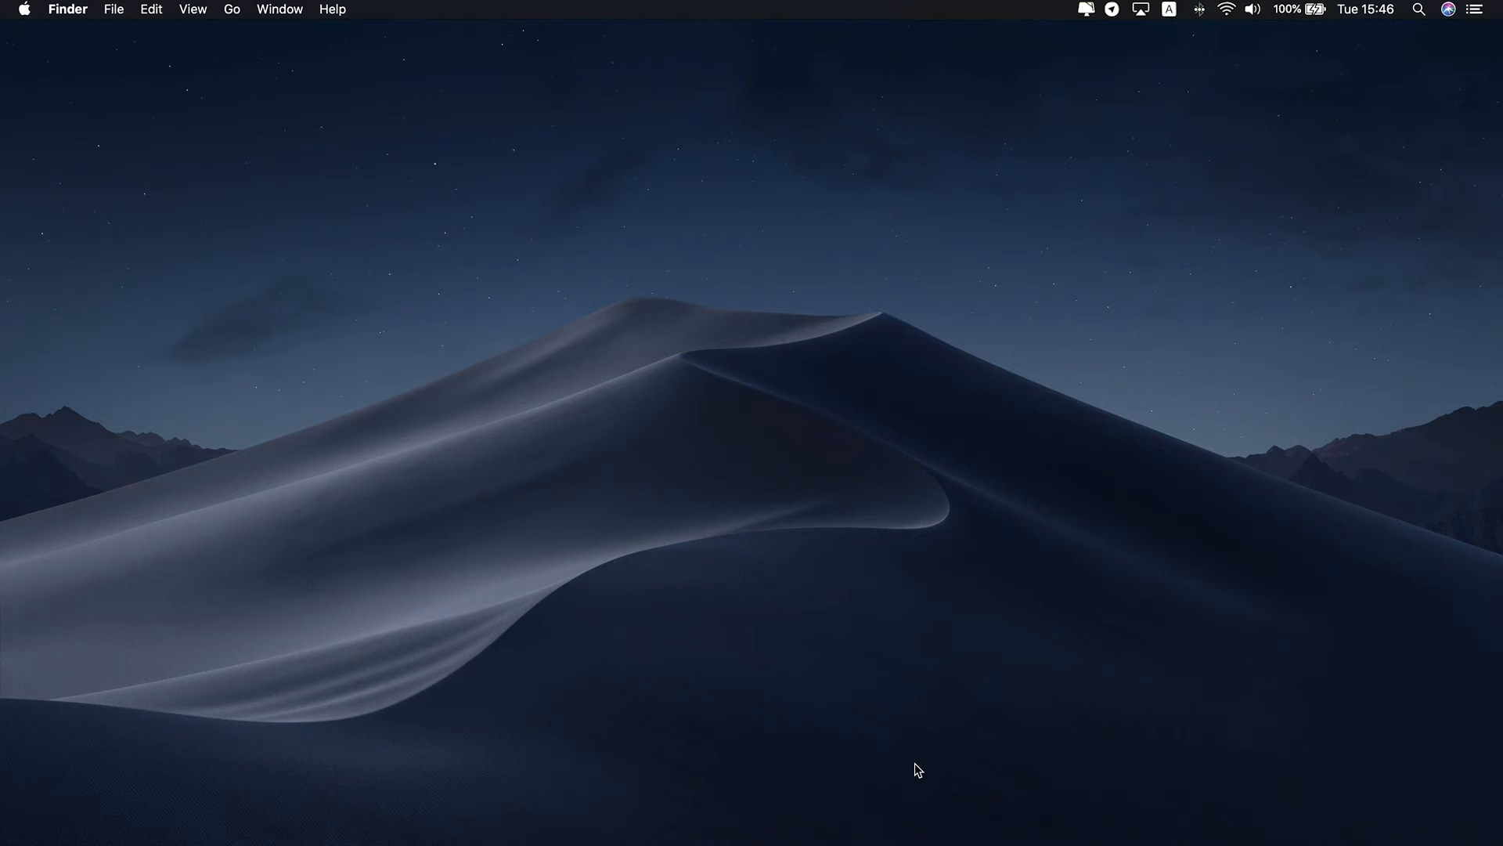
Step: Navigate Finder to ~/Library/Caches via Go to Folder
left_click(230, 8)
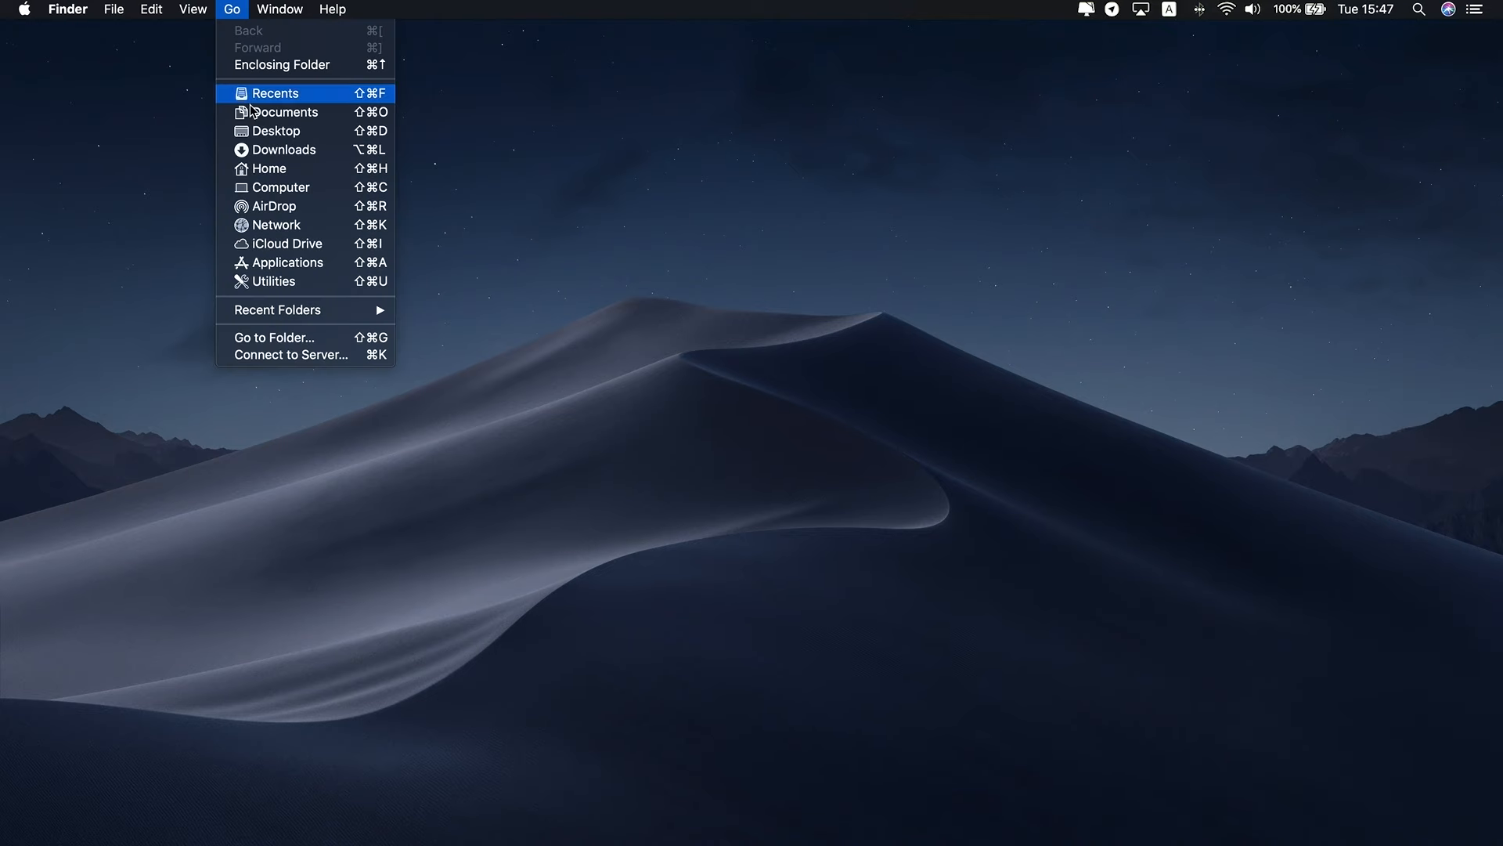
left_click(272, 338)
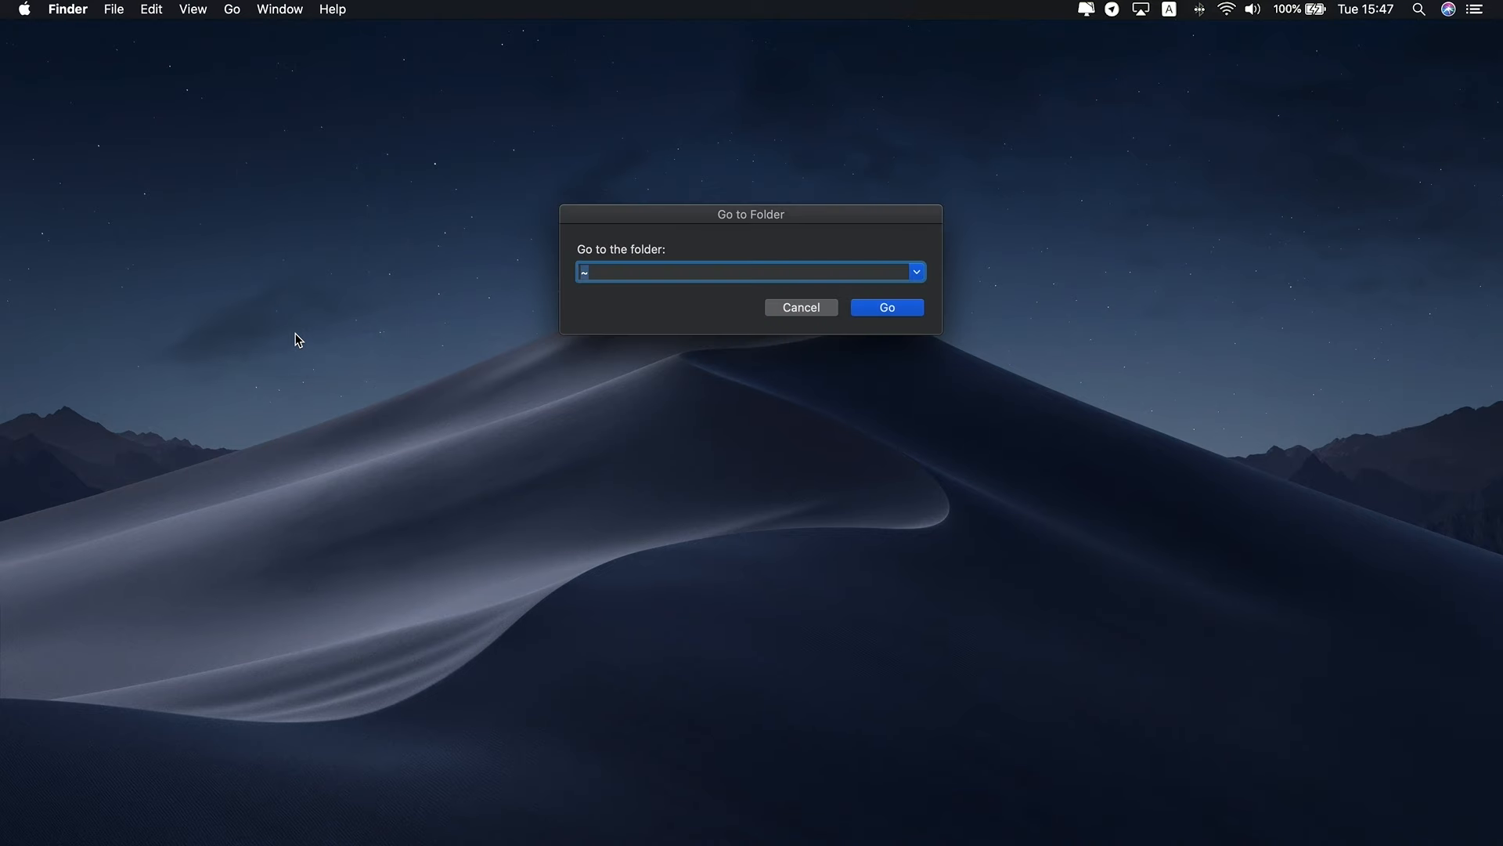
type("~/Library/Caches")
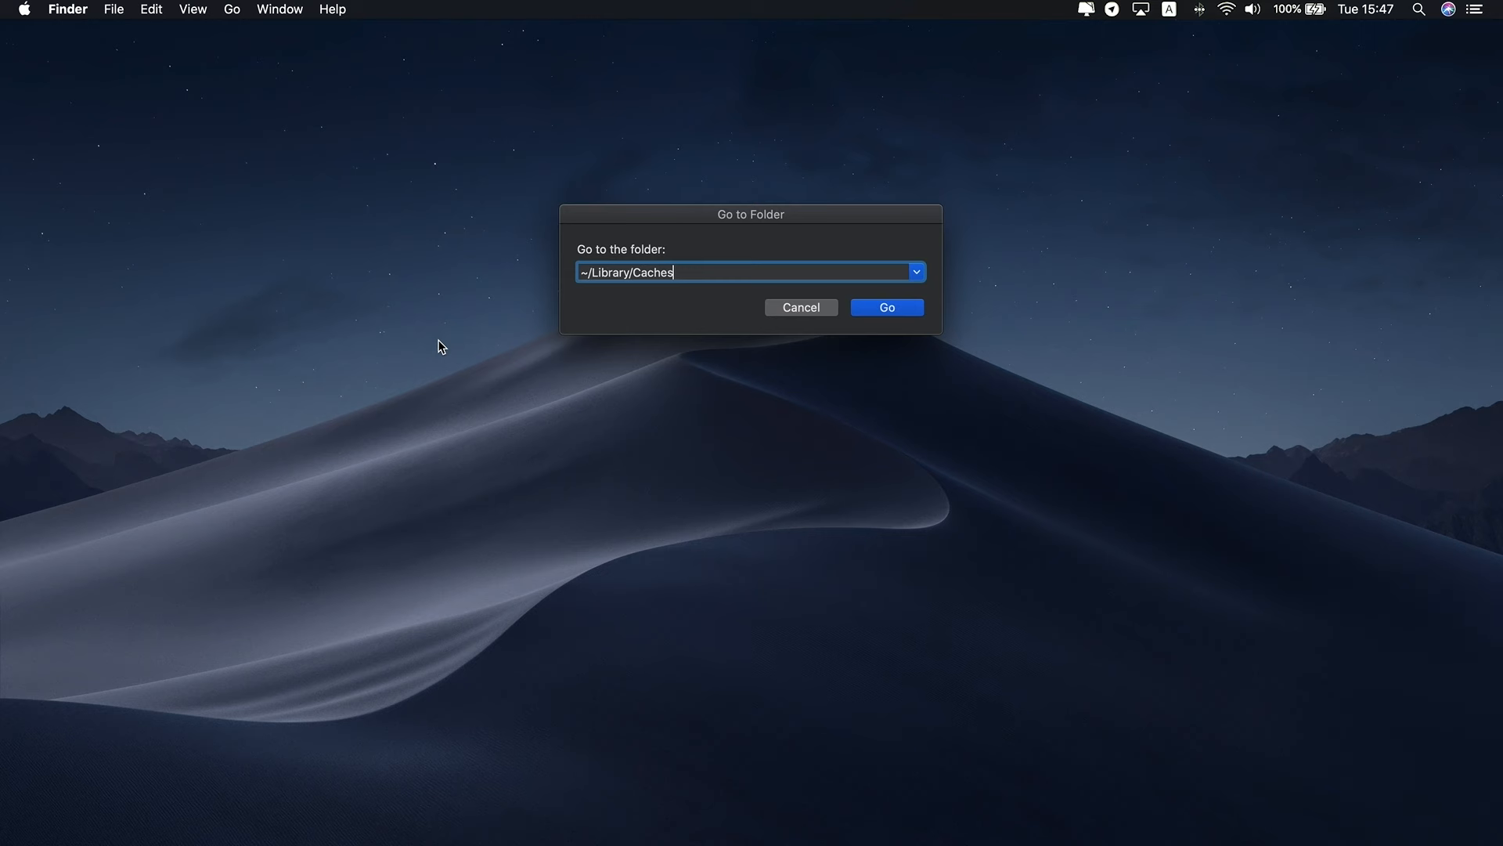
left_click(886, 307)
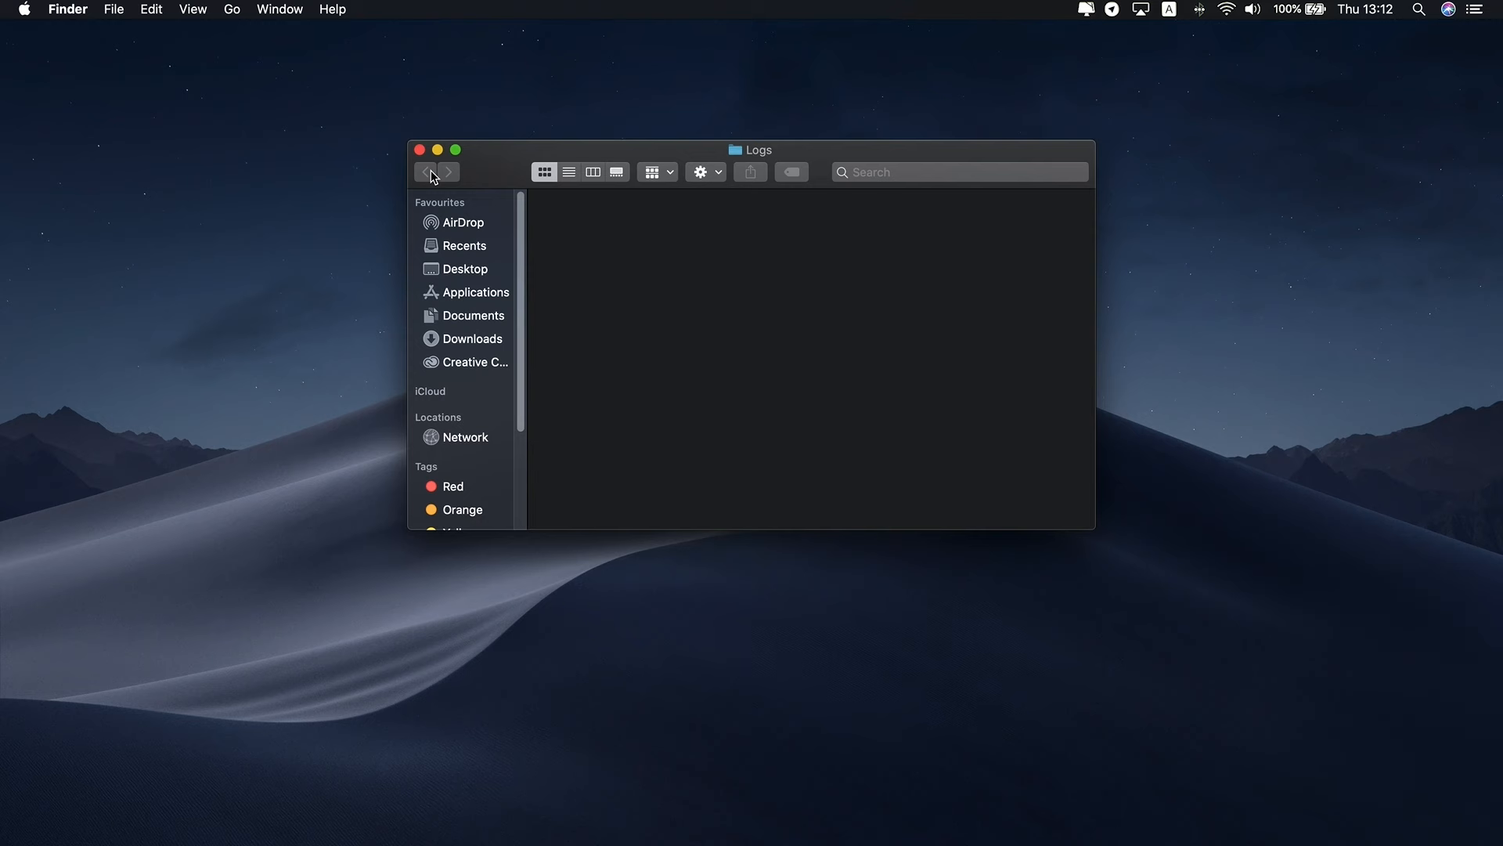
Step: Navigate Finder to the ~/Library/Logs folder via Go to Folder
left_click(231, 7)
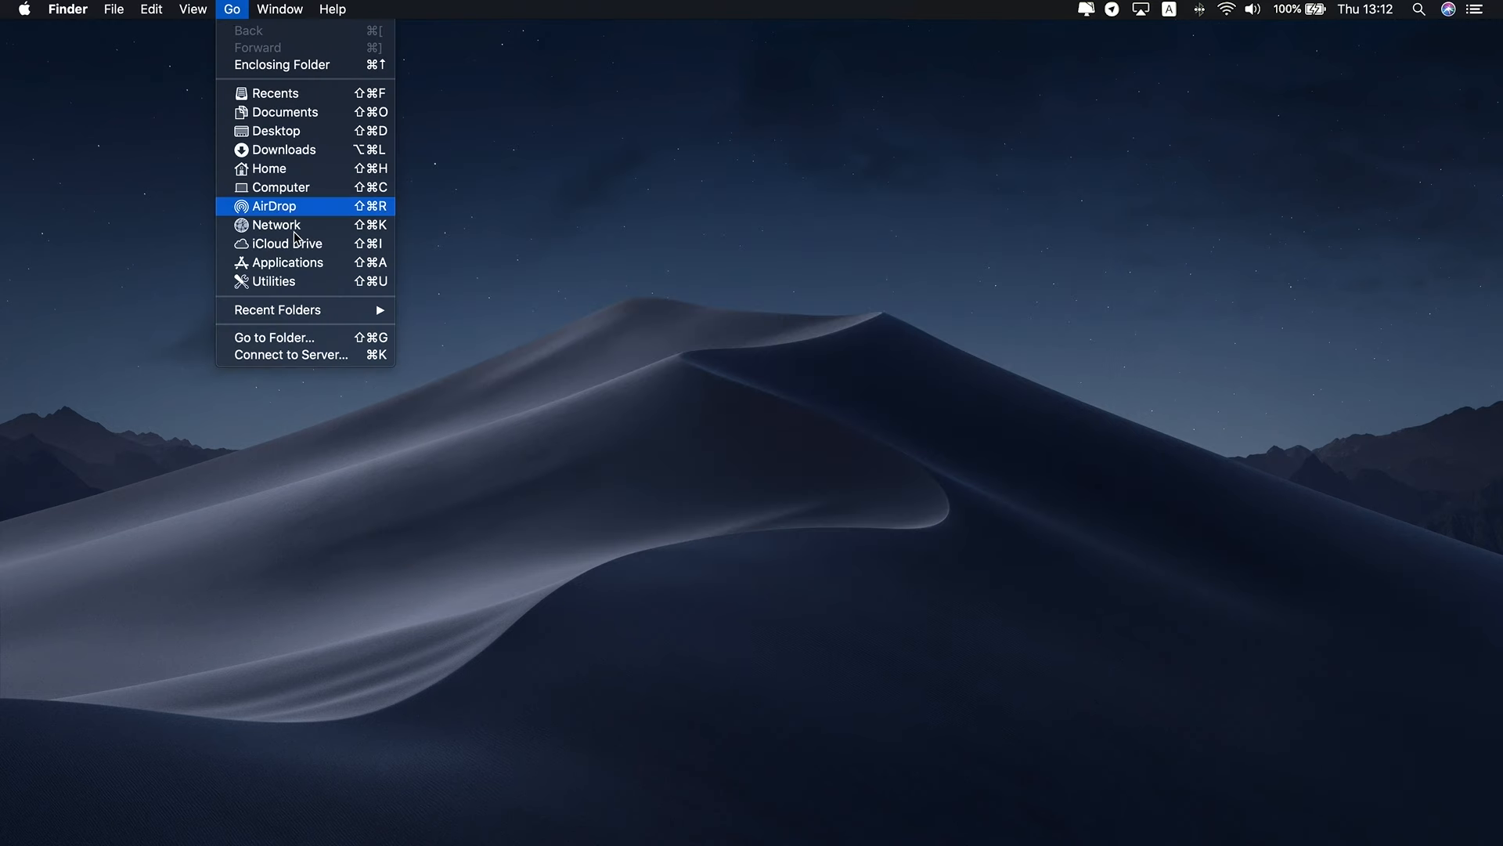
left_click(272, 338)
type("~/Library/Logs")
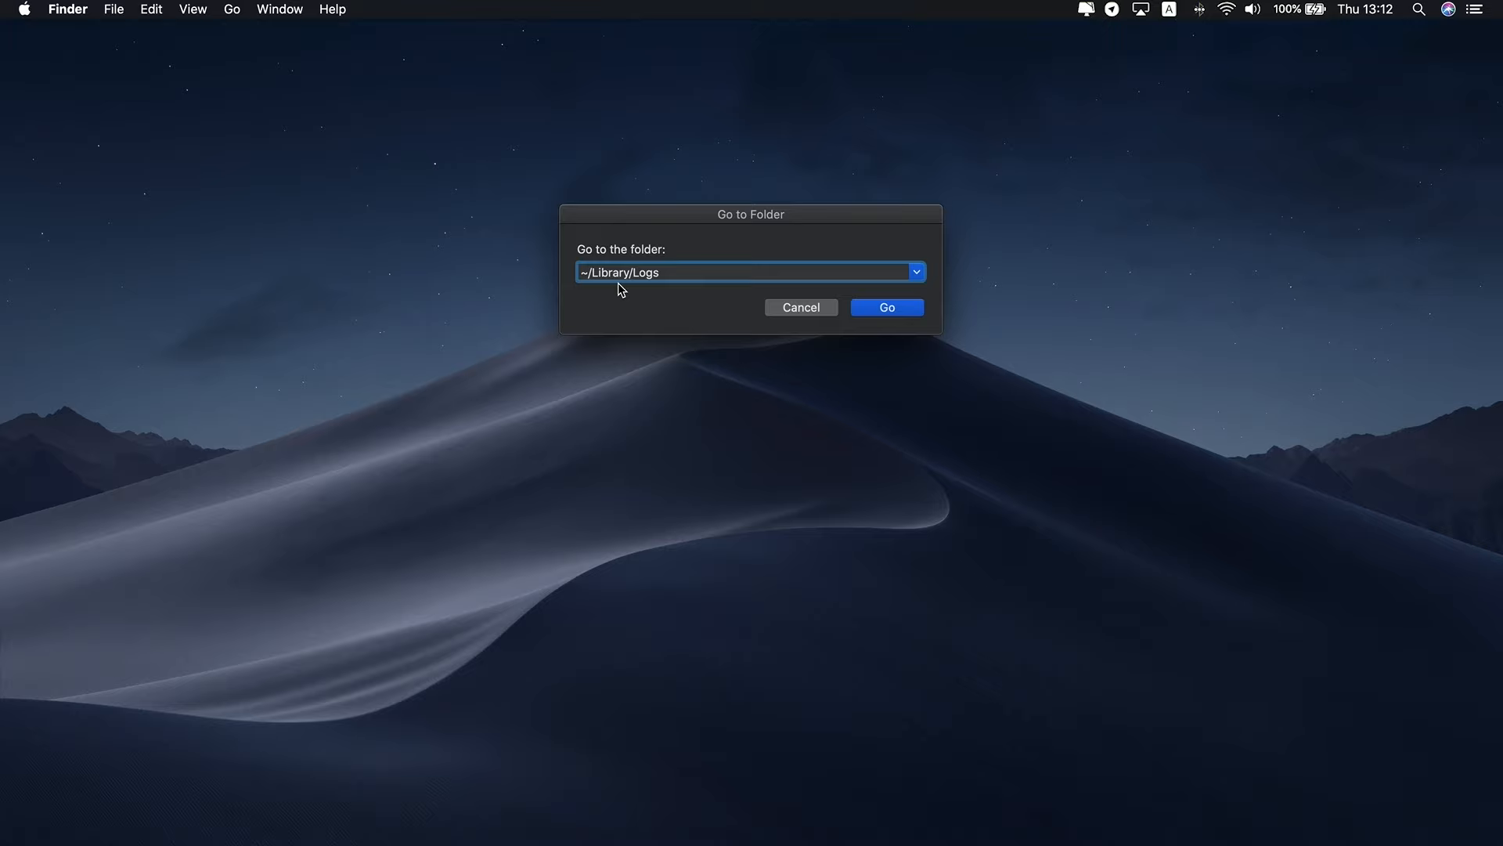
left_click(886, 307)
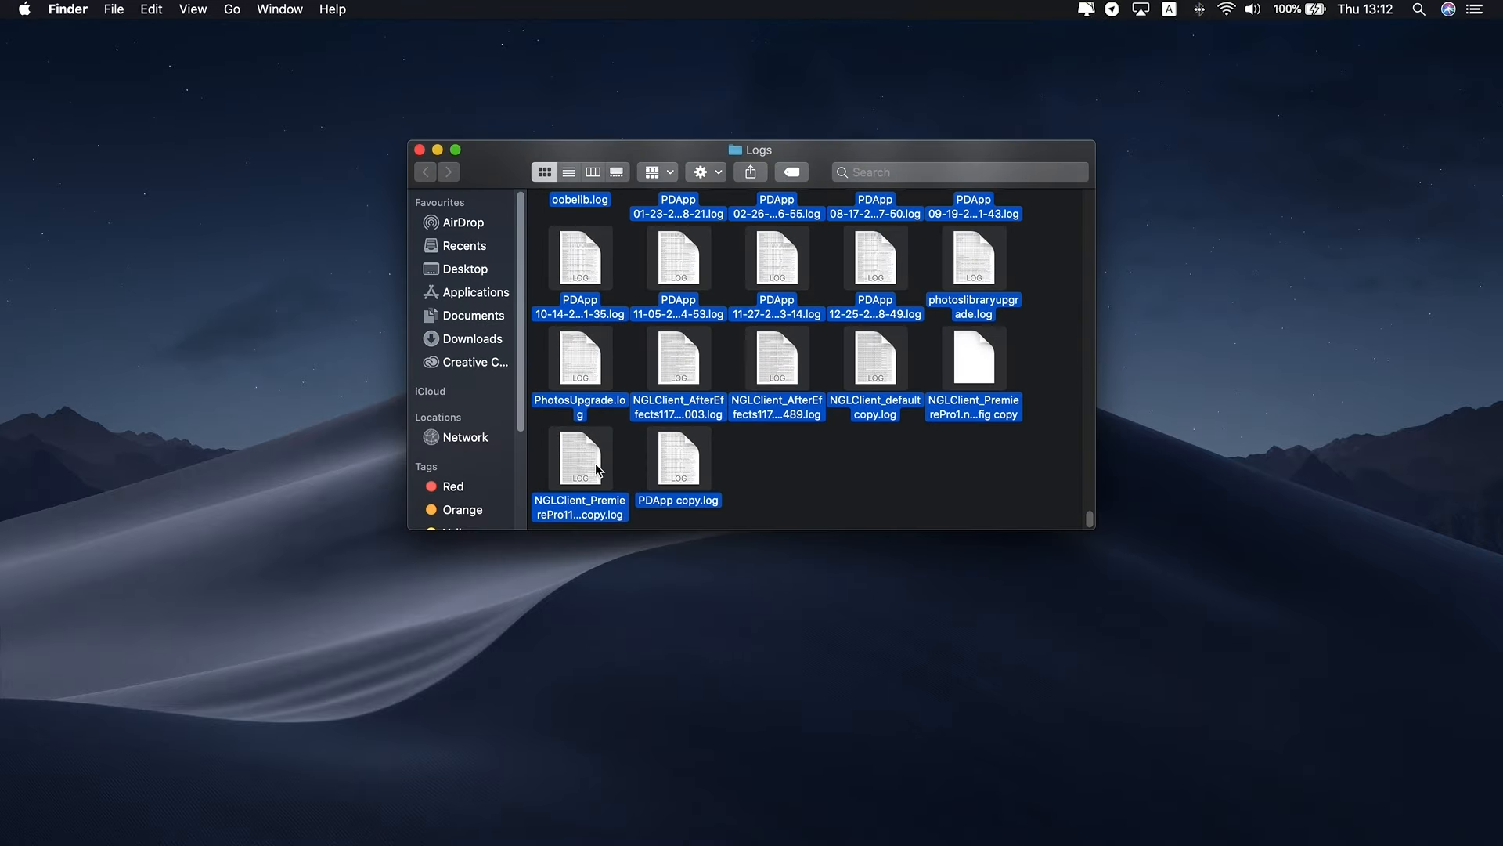
mouse_move(635, 493)
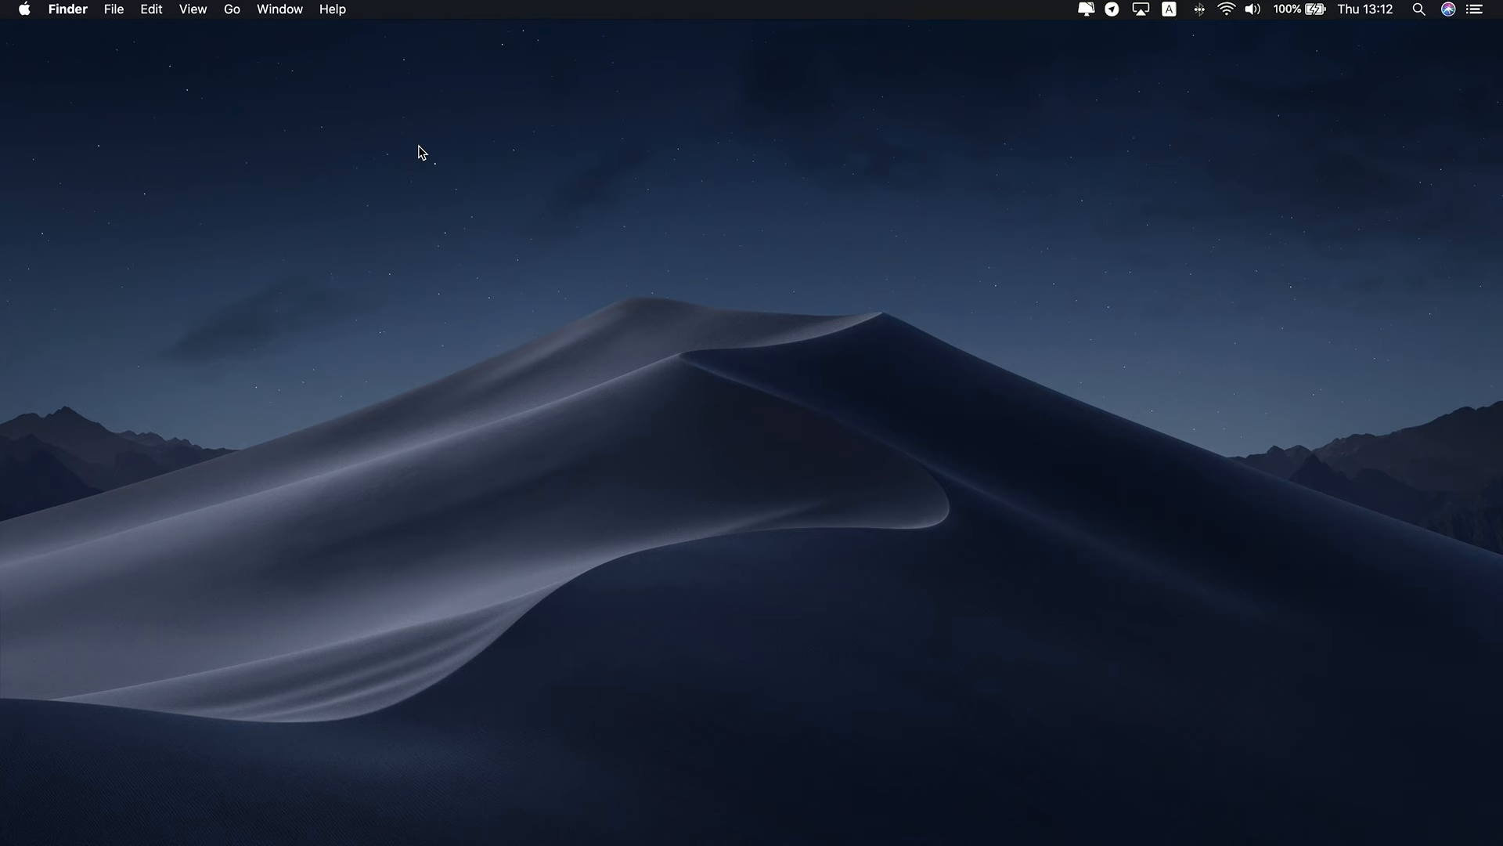
Step: Launch Terminal from Utilities, list local snapshot dates with tmutil and delete those snapshots
left_click(232, 8)
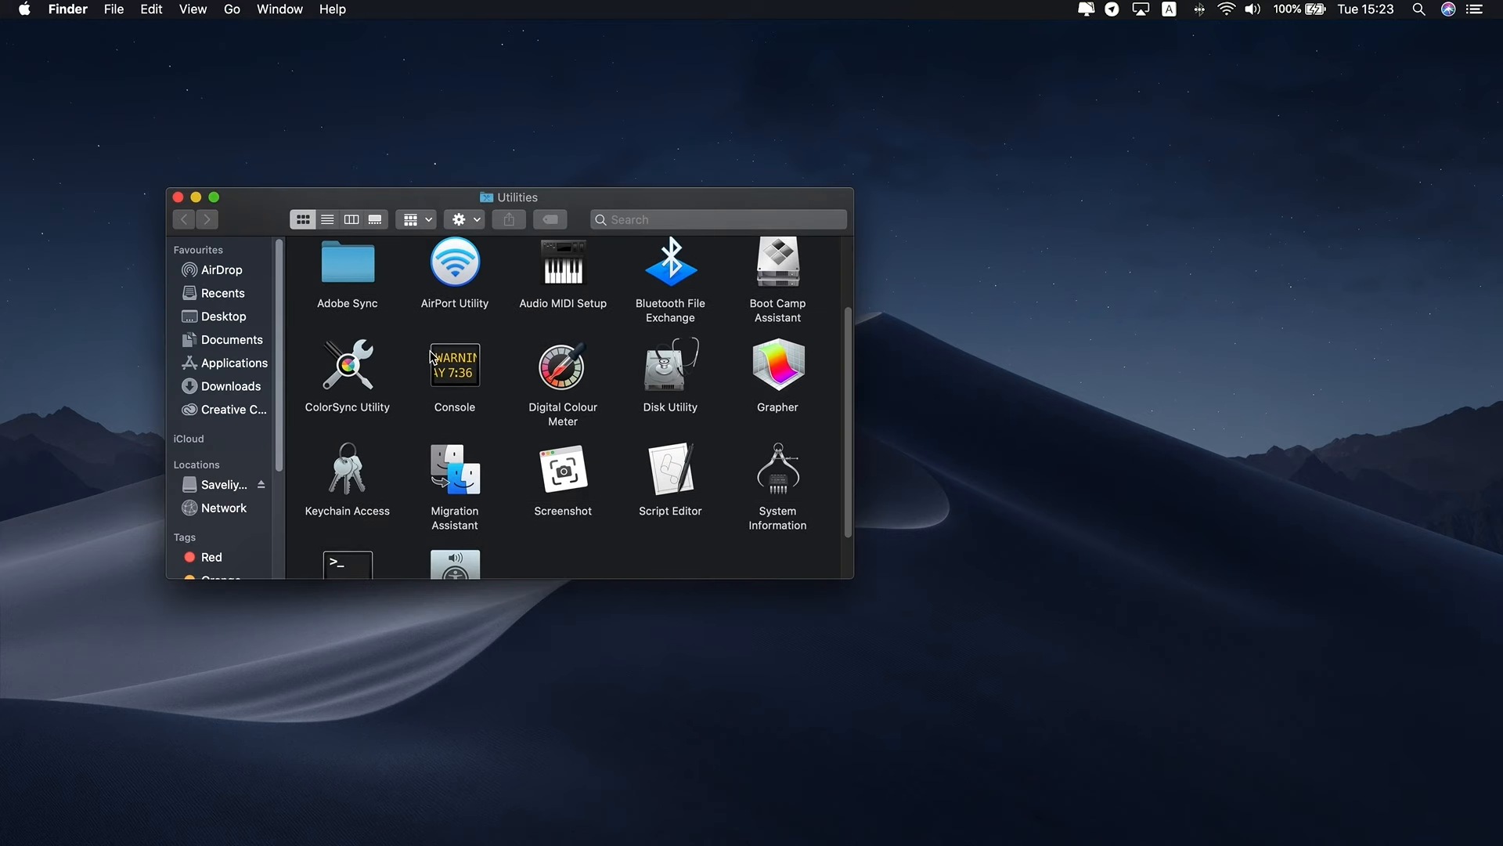
double_click(348, 501)
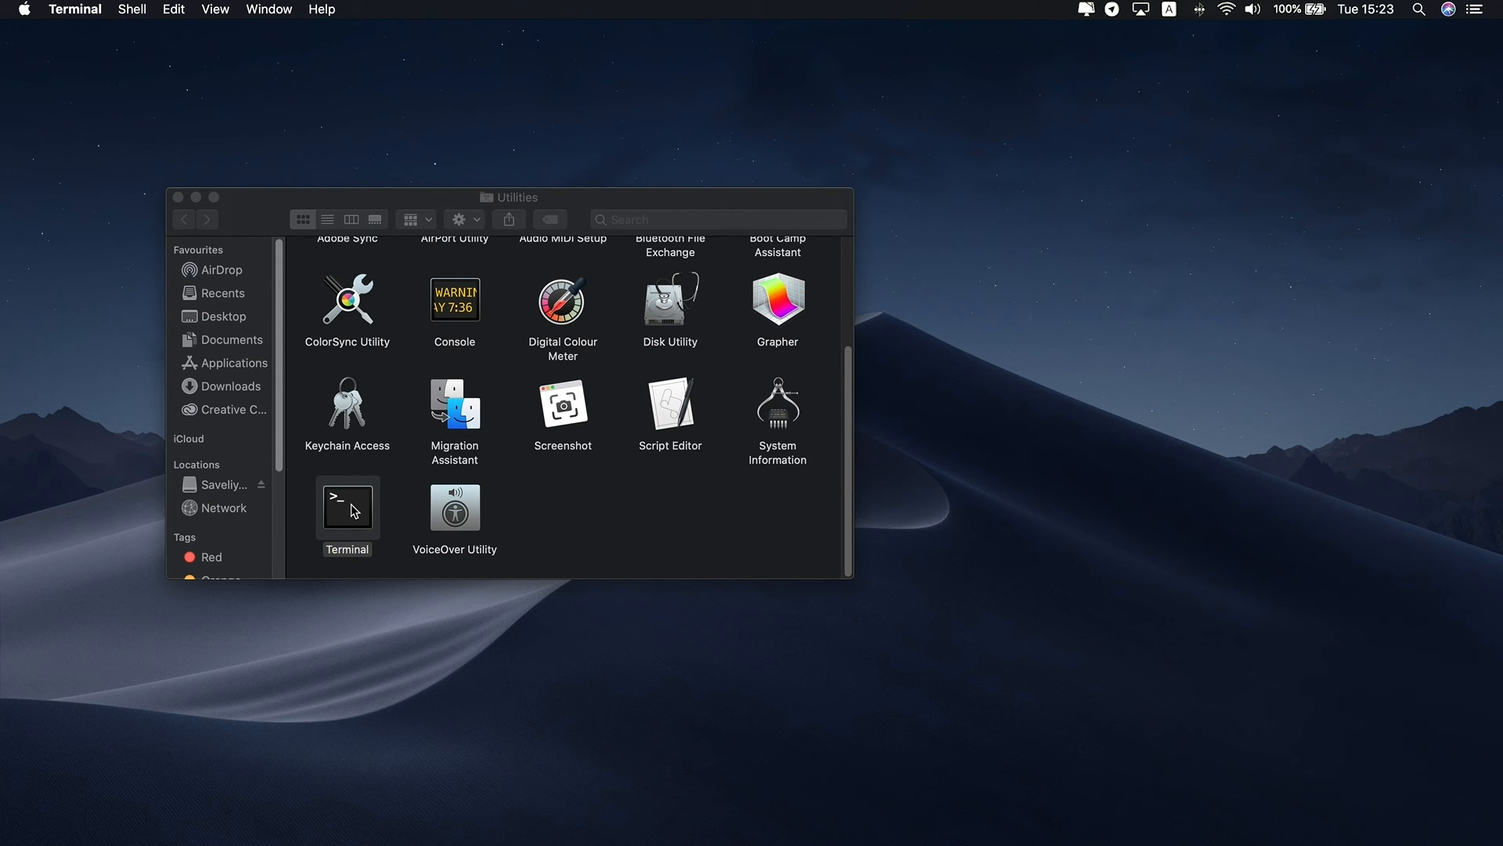
double_click(348, 508)
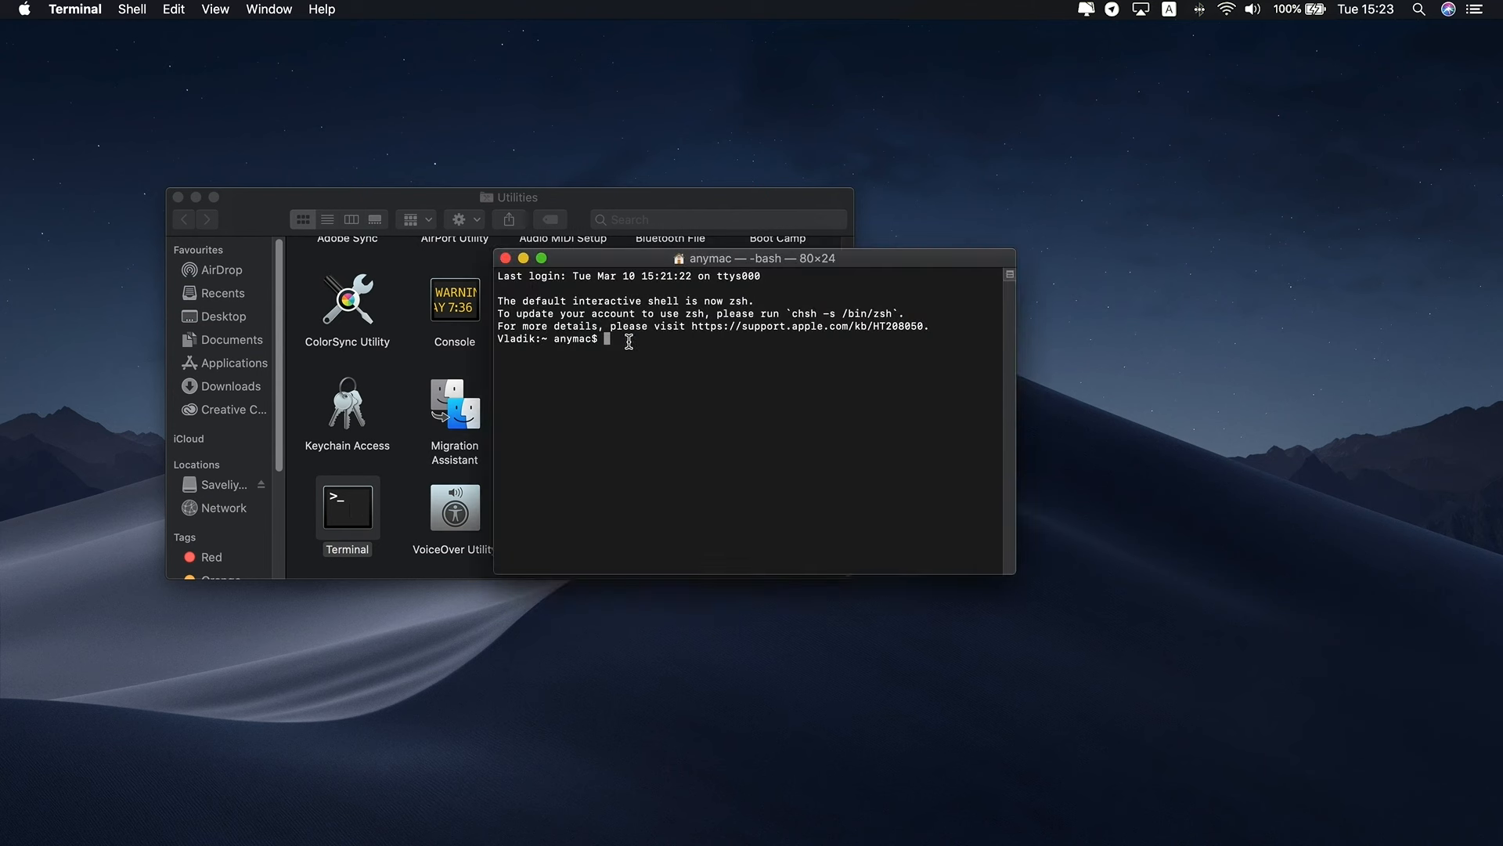
type("tmutil listlocalsnapshotdates")
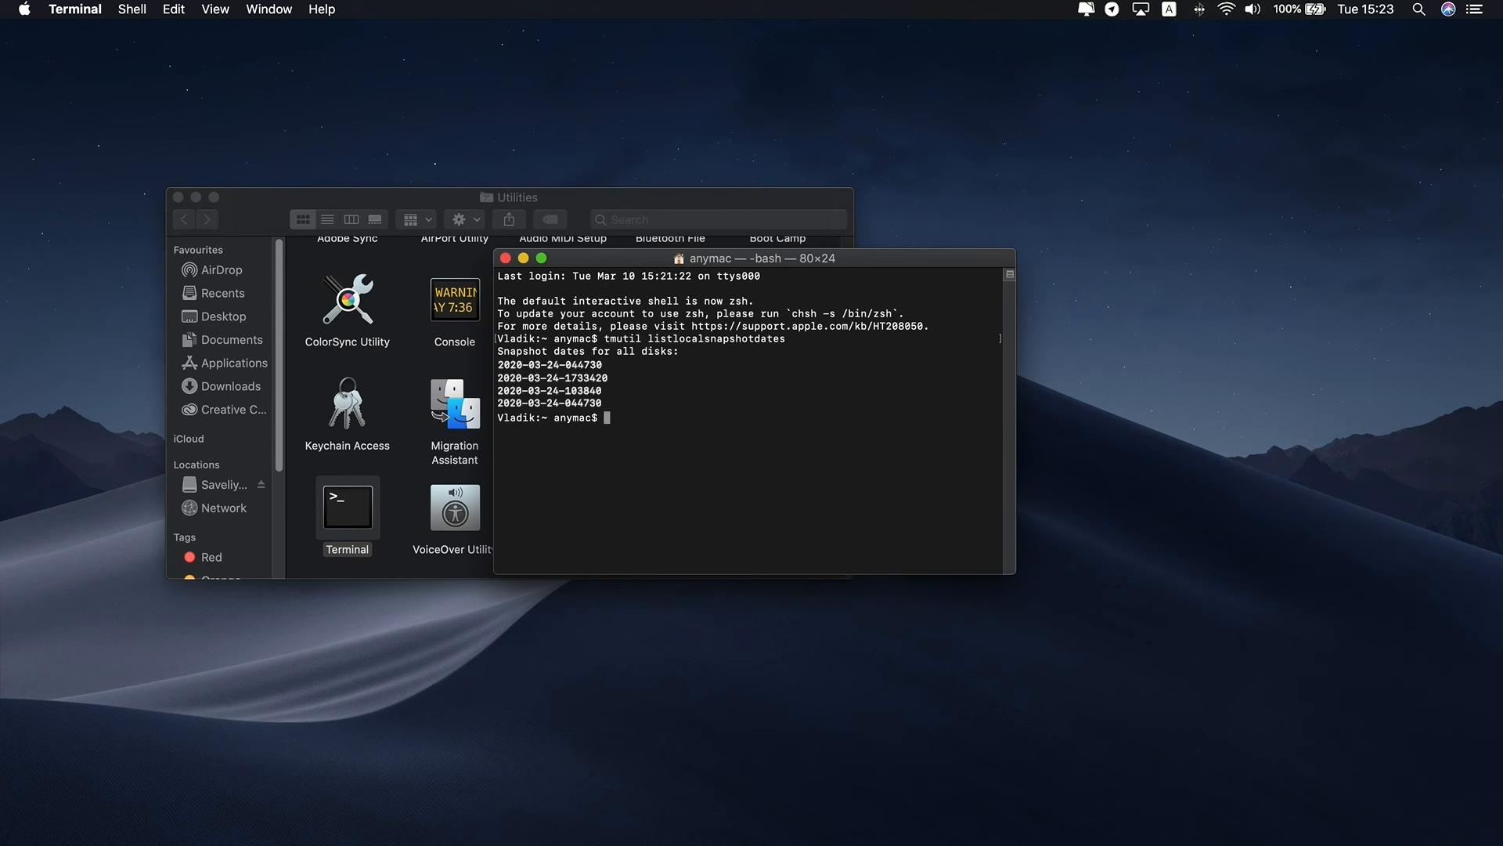
mouse_move(652, 423)
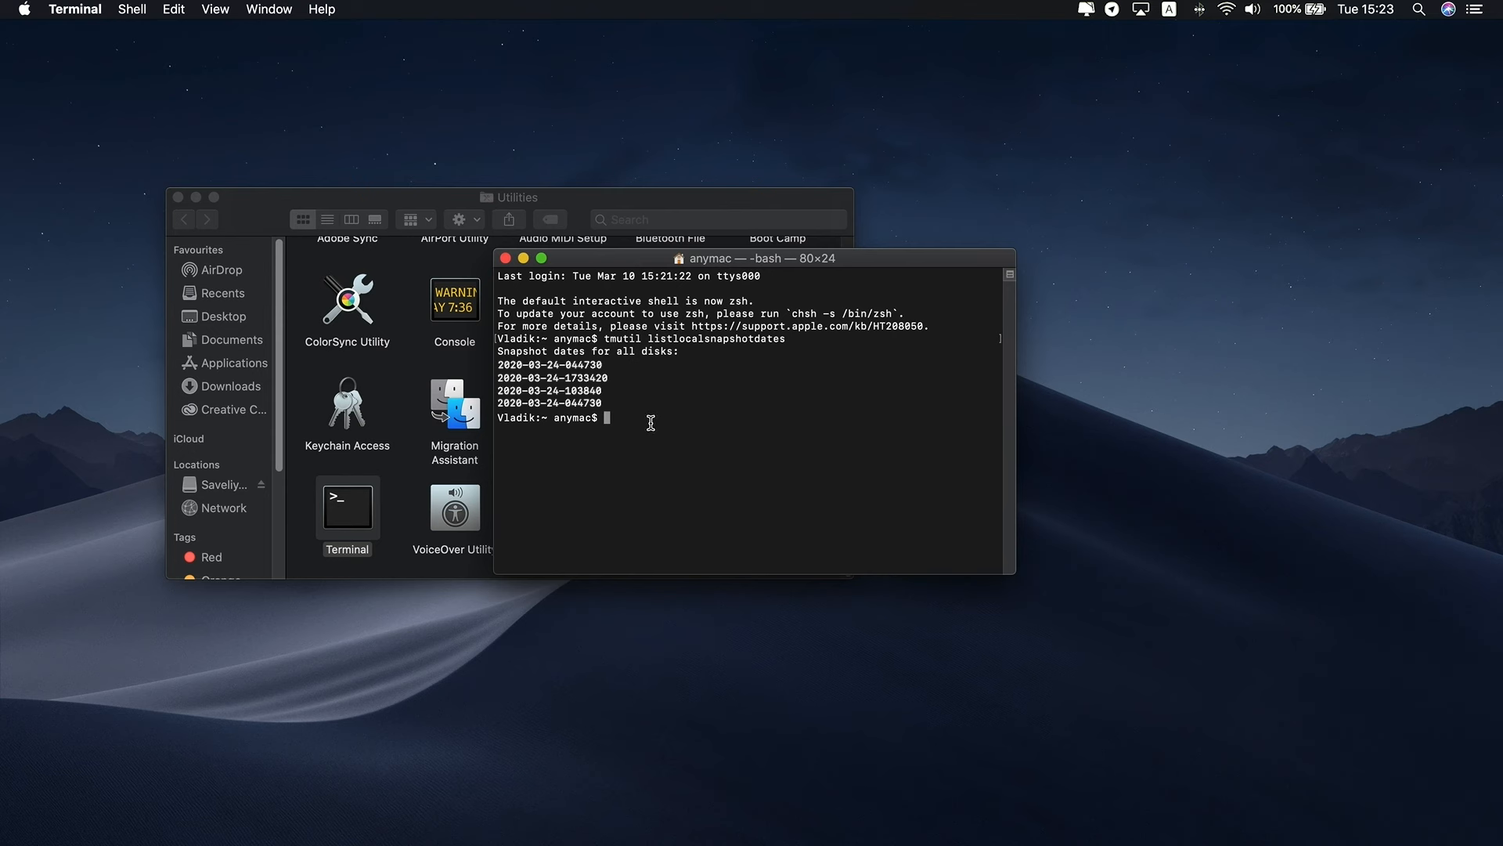
type("deletelocalsnapshots \"xxxxxxx\"")
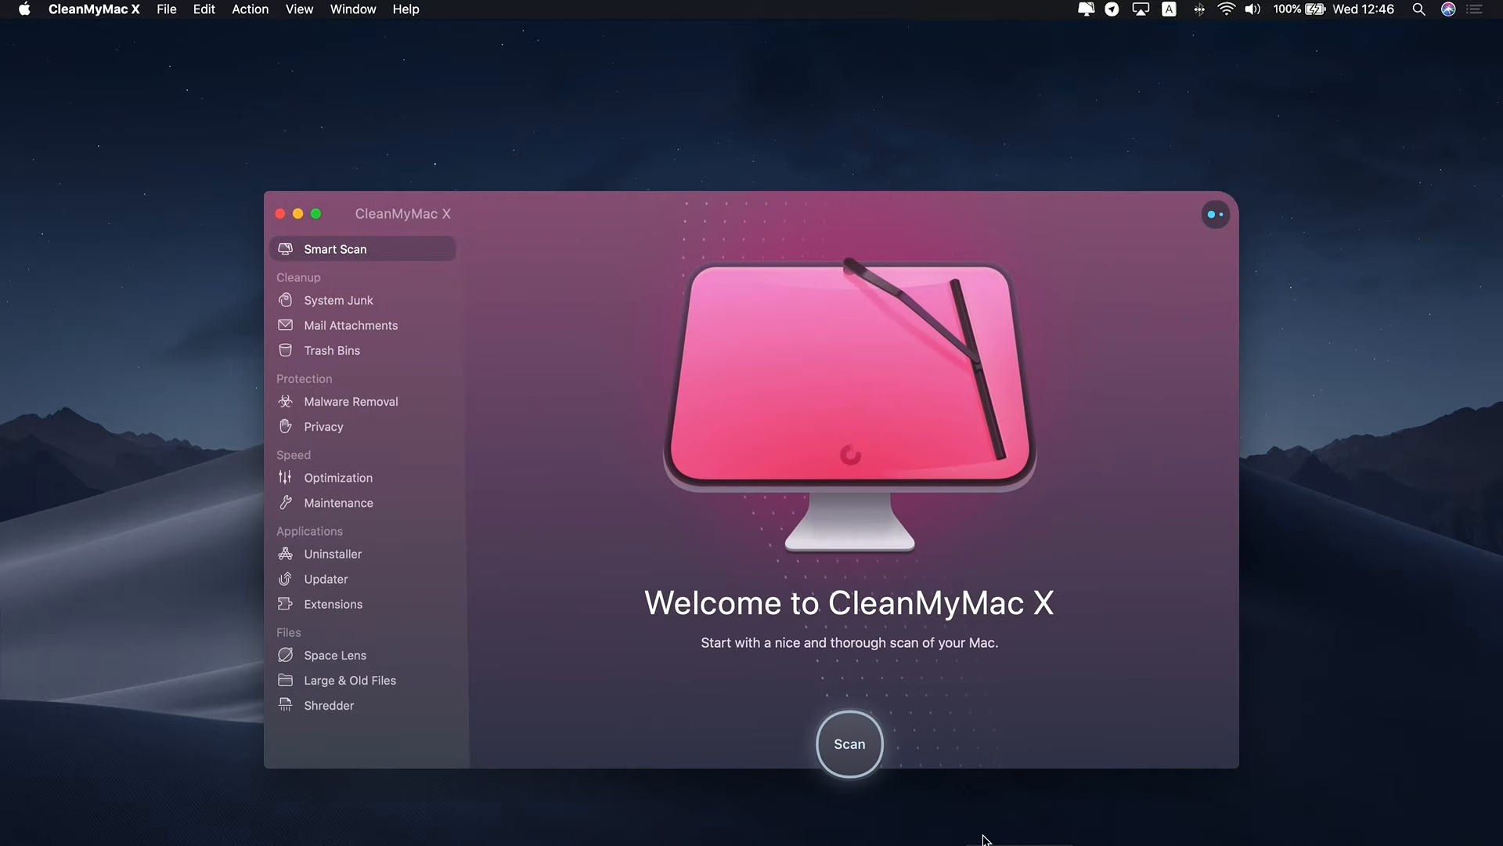
mouse_move(330, 488)
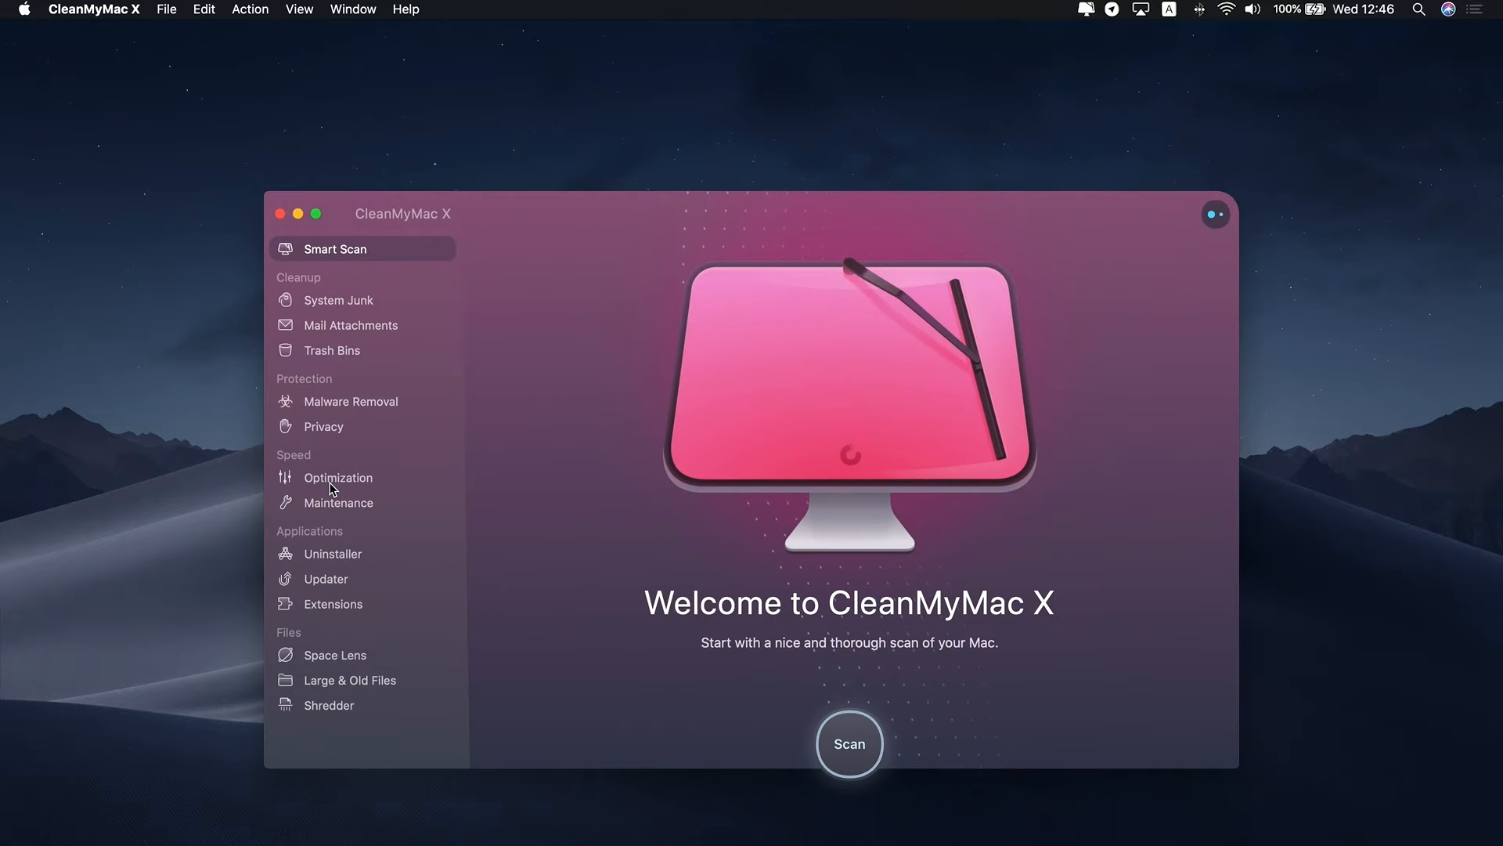
Step: Run the Time Machine Snapshot Thinning task from the Maintenance section
left_click(339, 502)
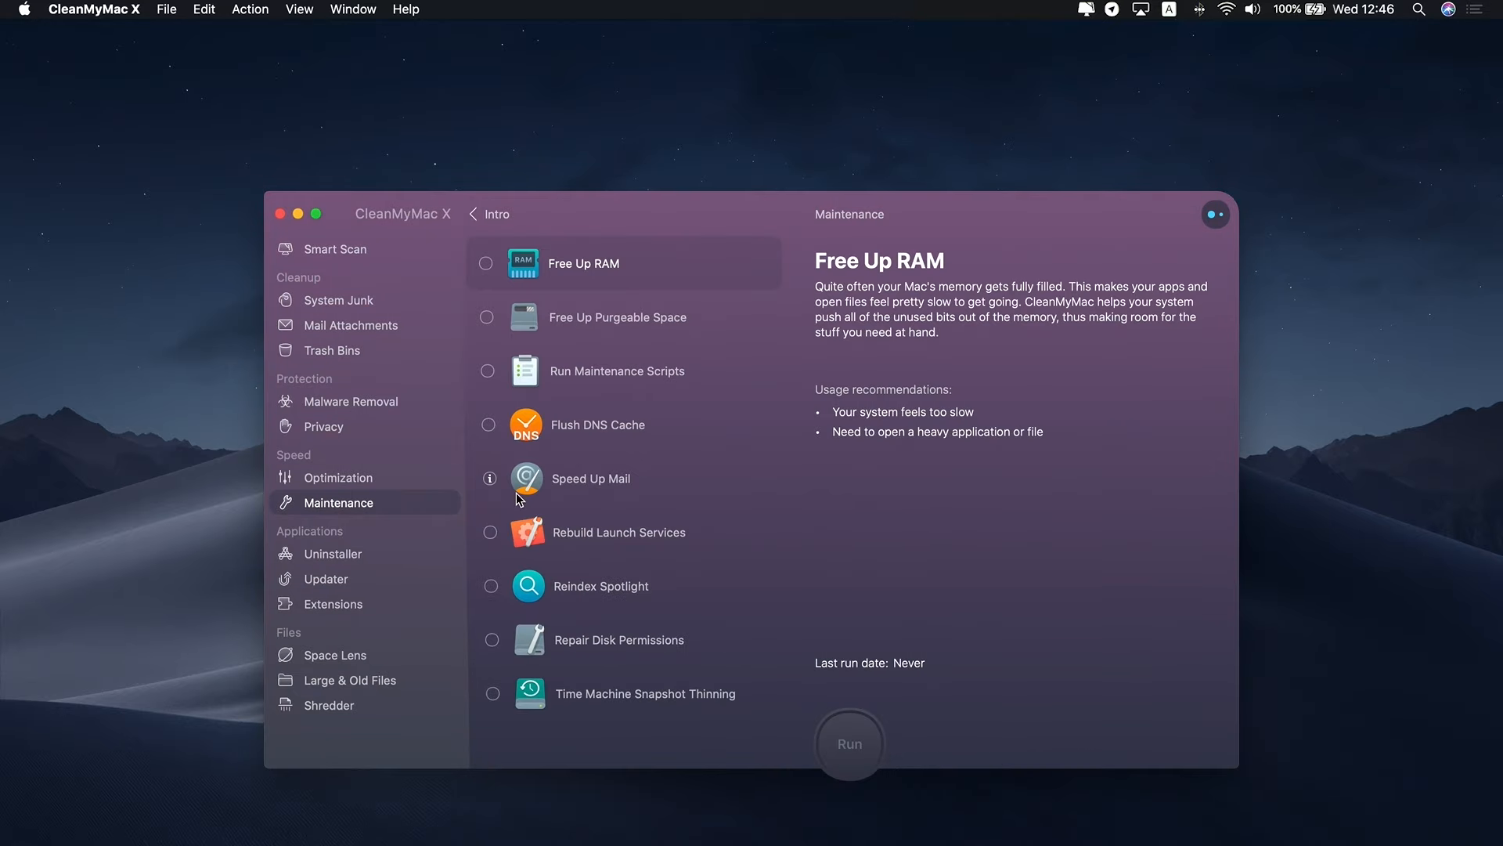
mouse_move(492, 694)
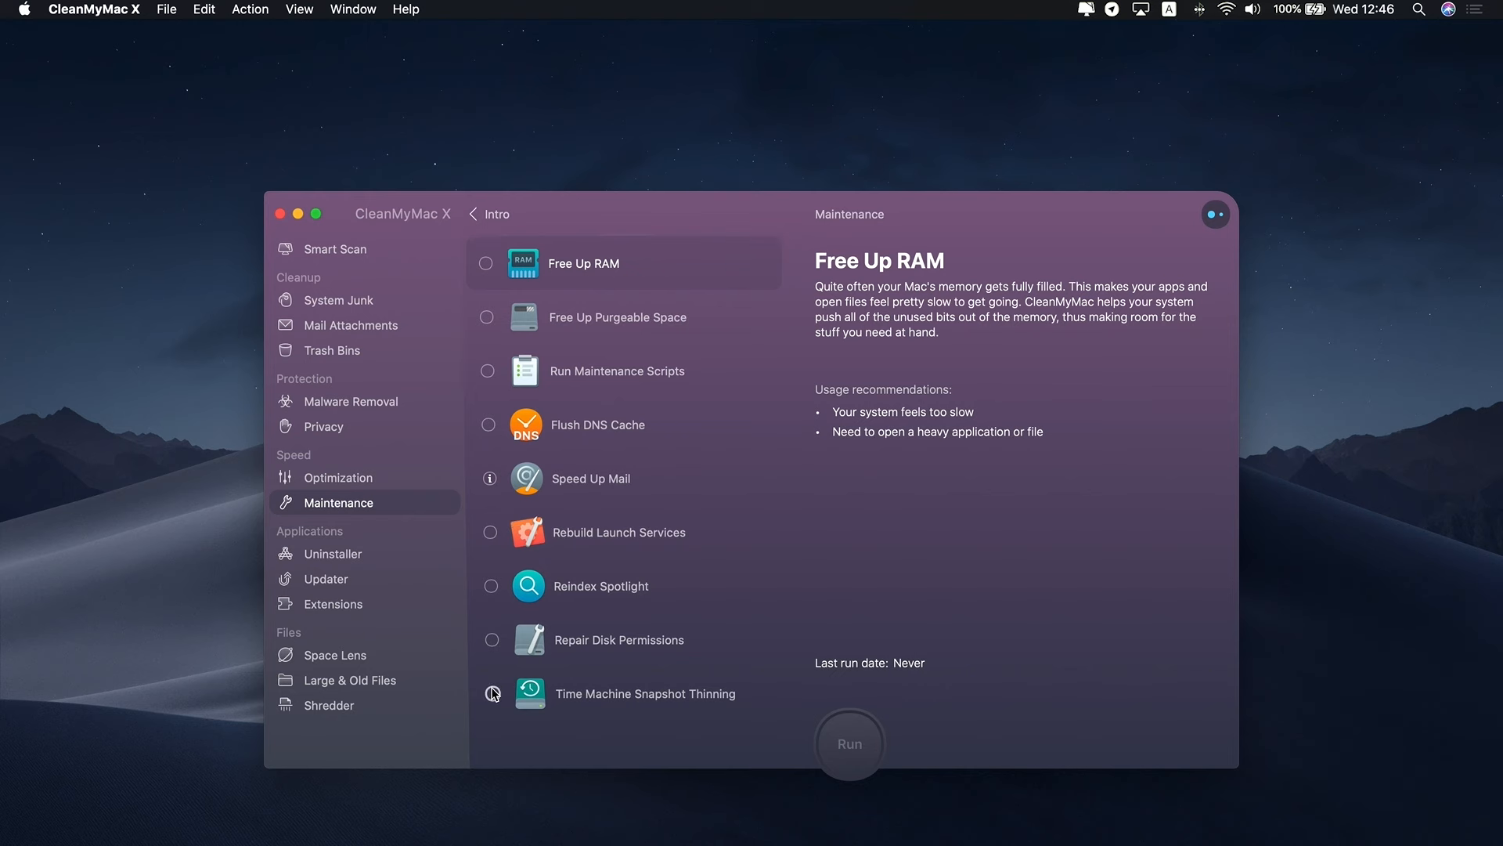
left_click(492, 714)
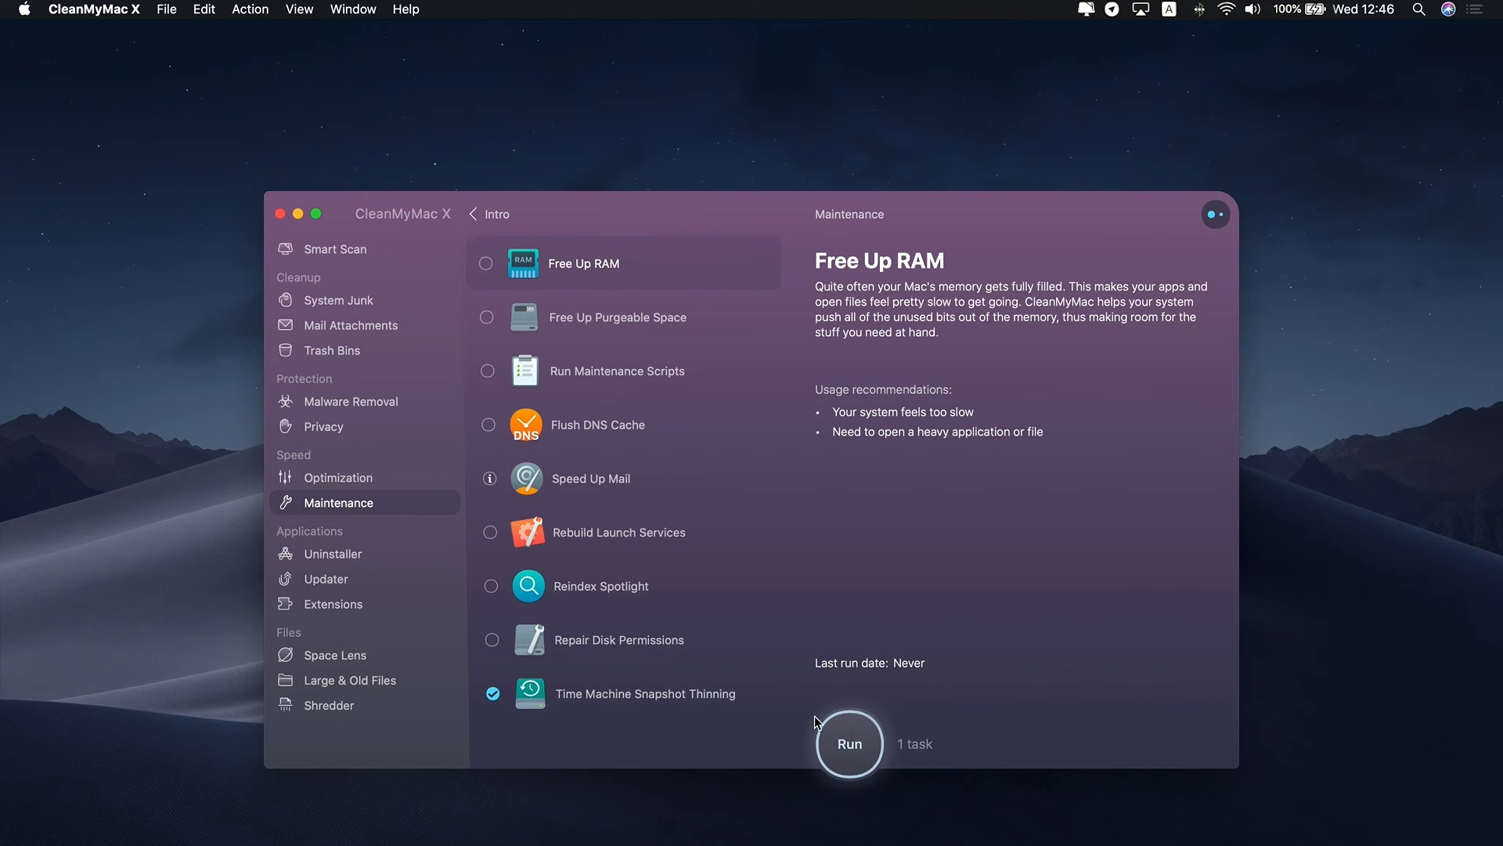
left_click(849, 743)
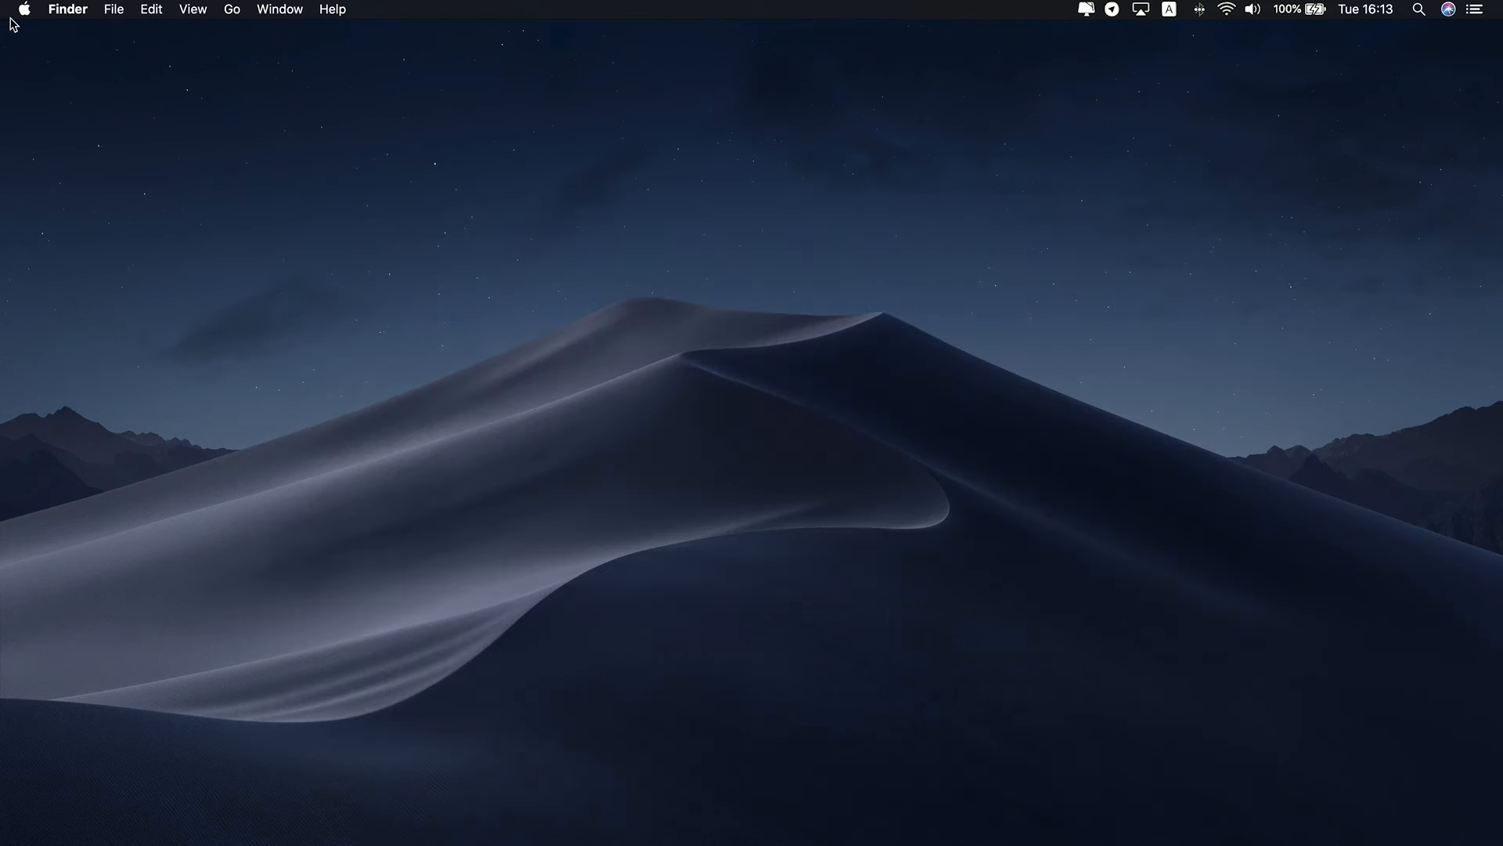
mouse_move(35, 34)
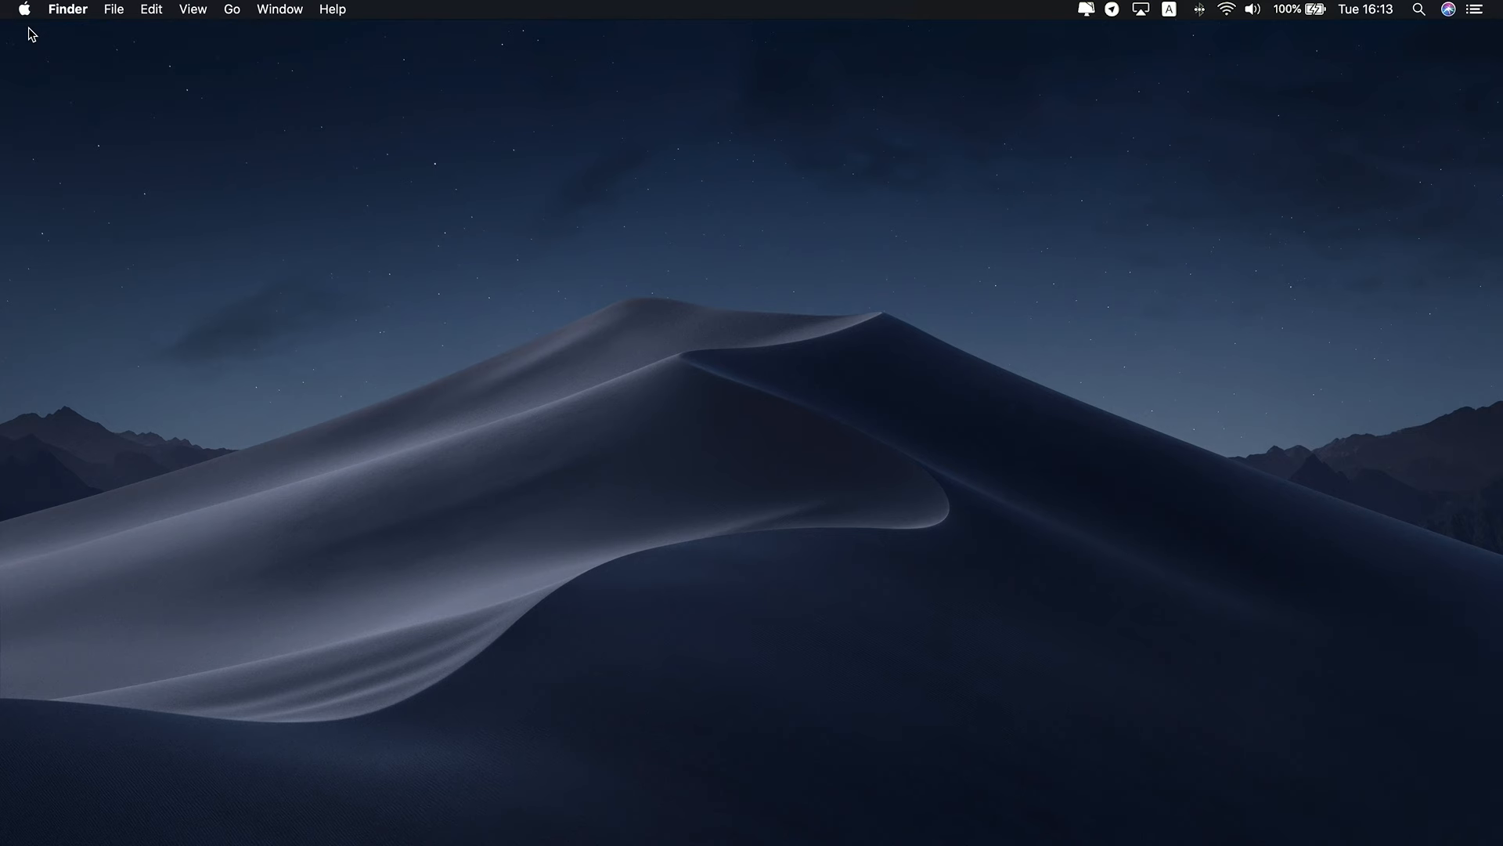
left_click(756, 195)
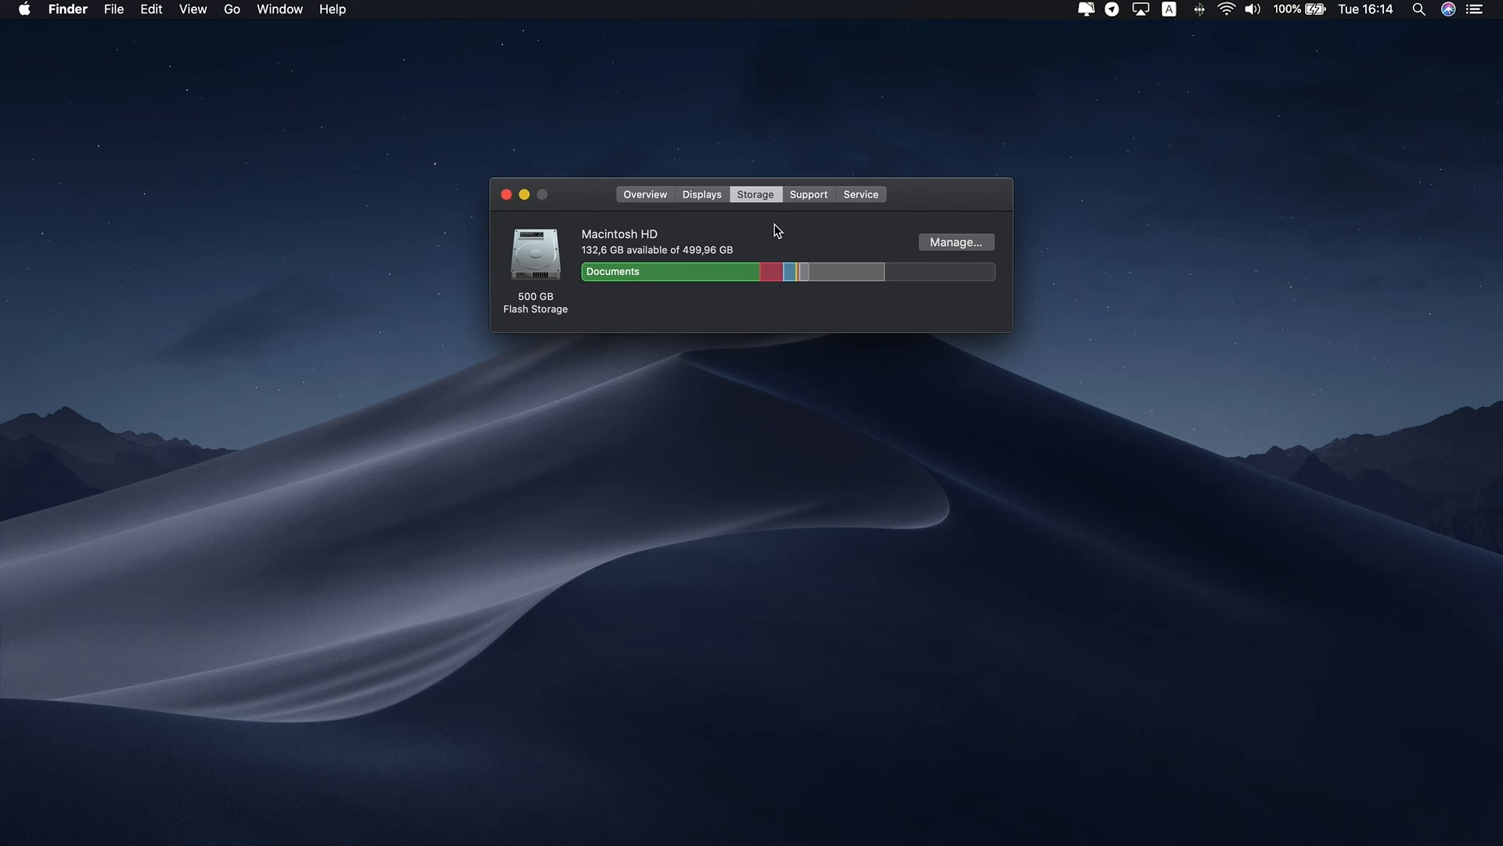
left_click(508, 194)
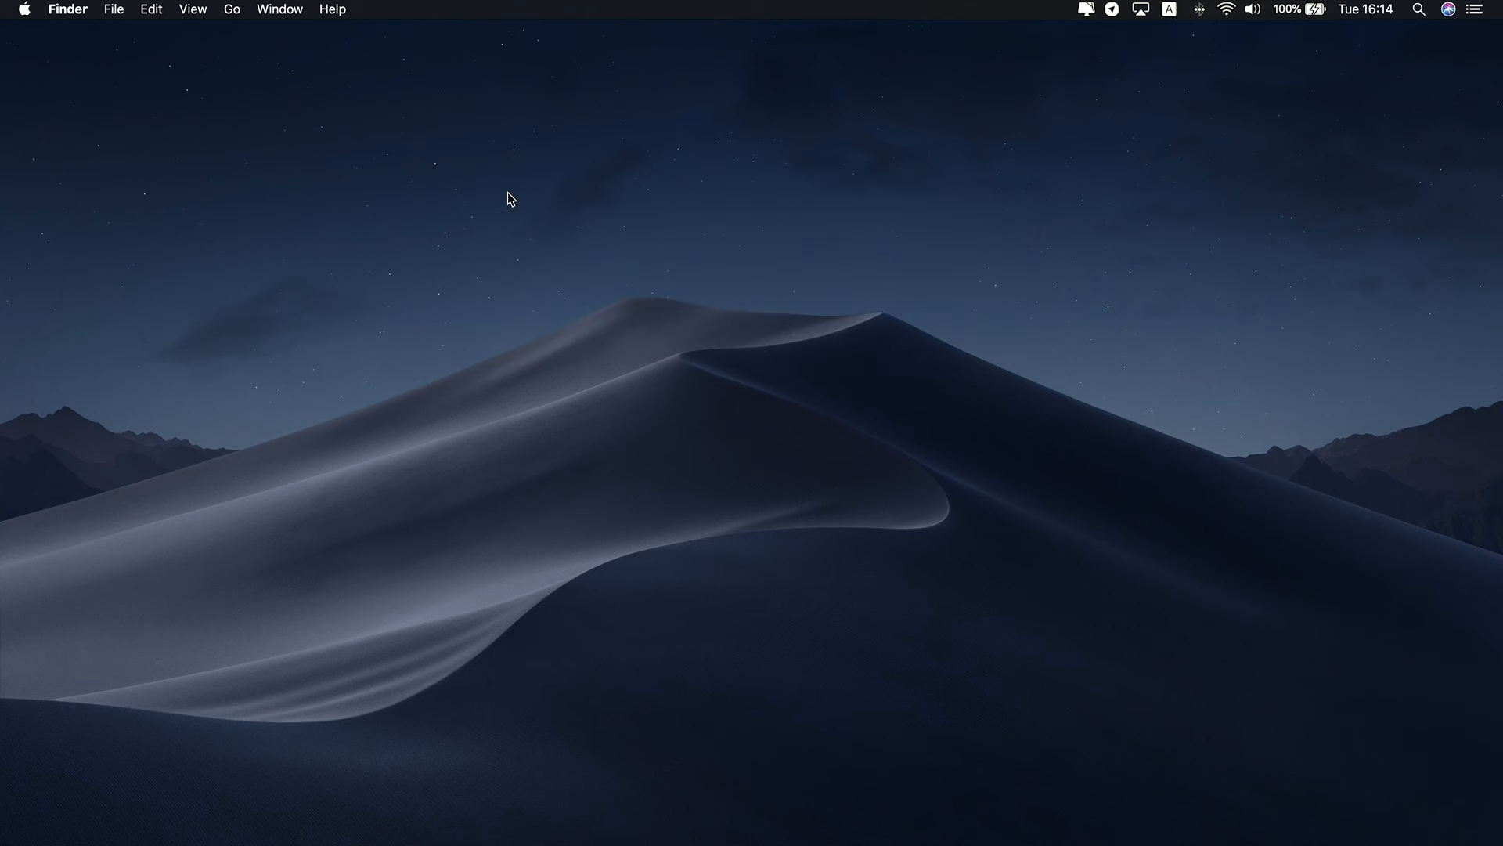